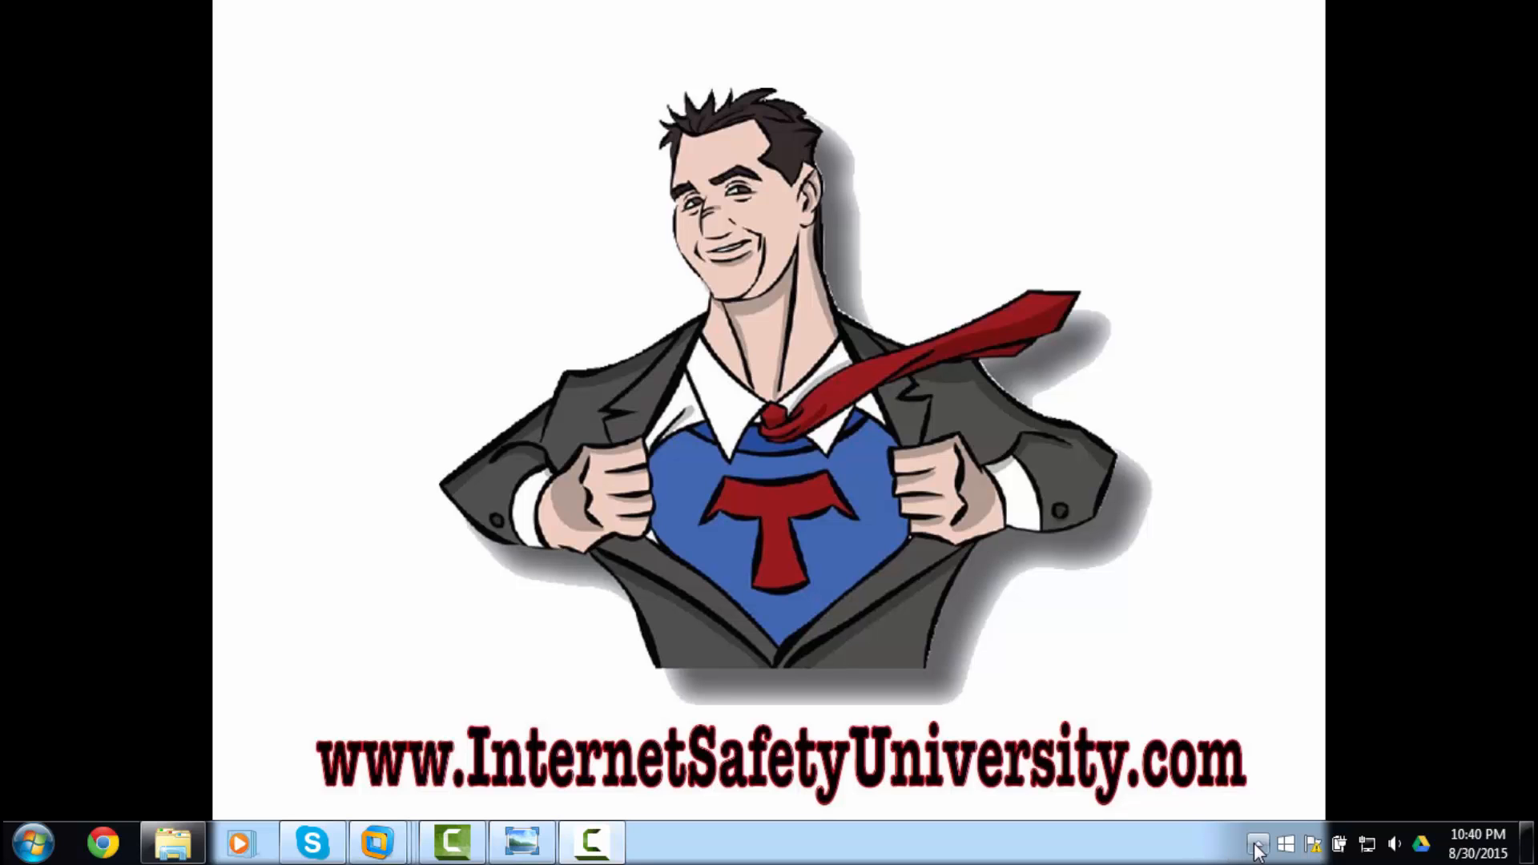
Step: Quit Skype from the hidden tray icons and launch Command Prompt via the Start search 'cmd'
click(1256, 844)
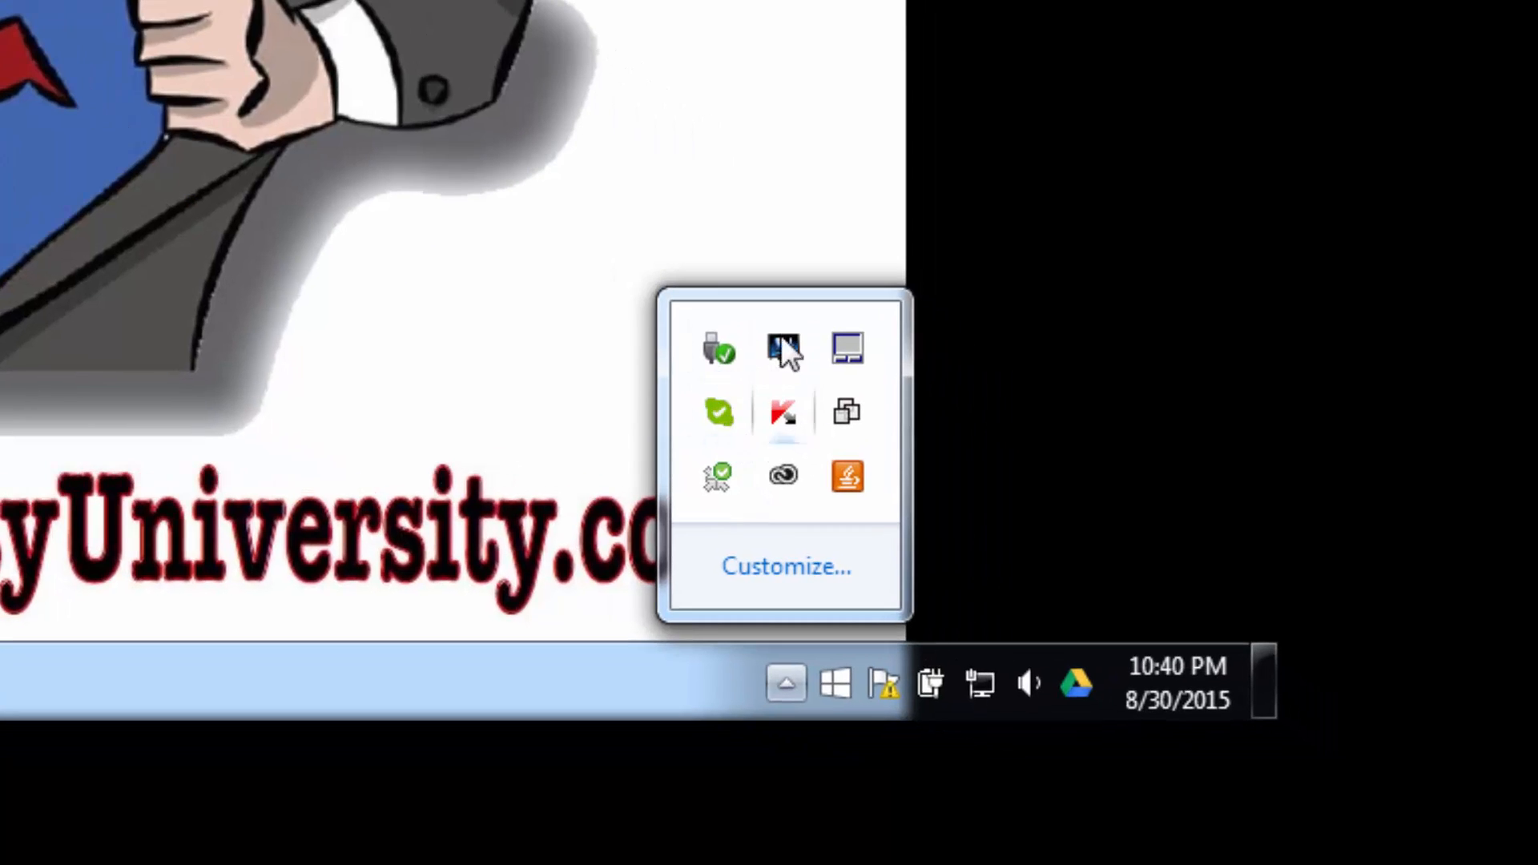
mouse_move(784, 412)
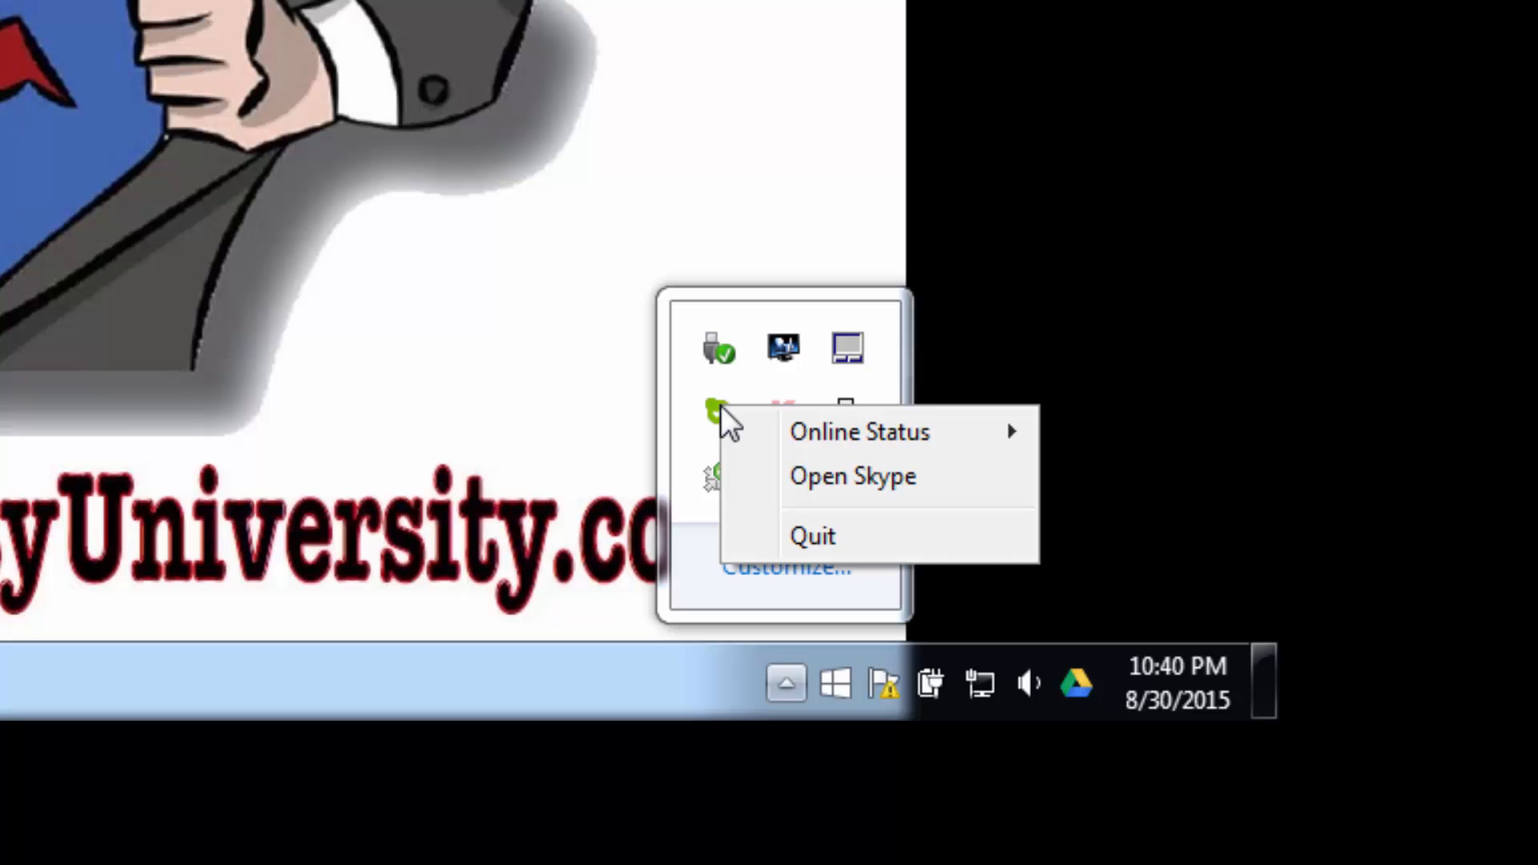
mouse_move(808, 536)
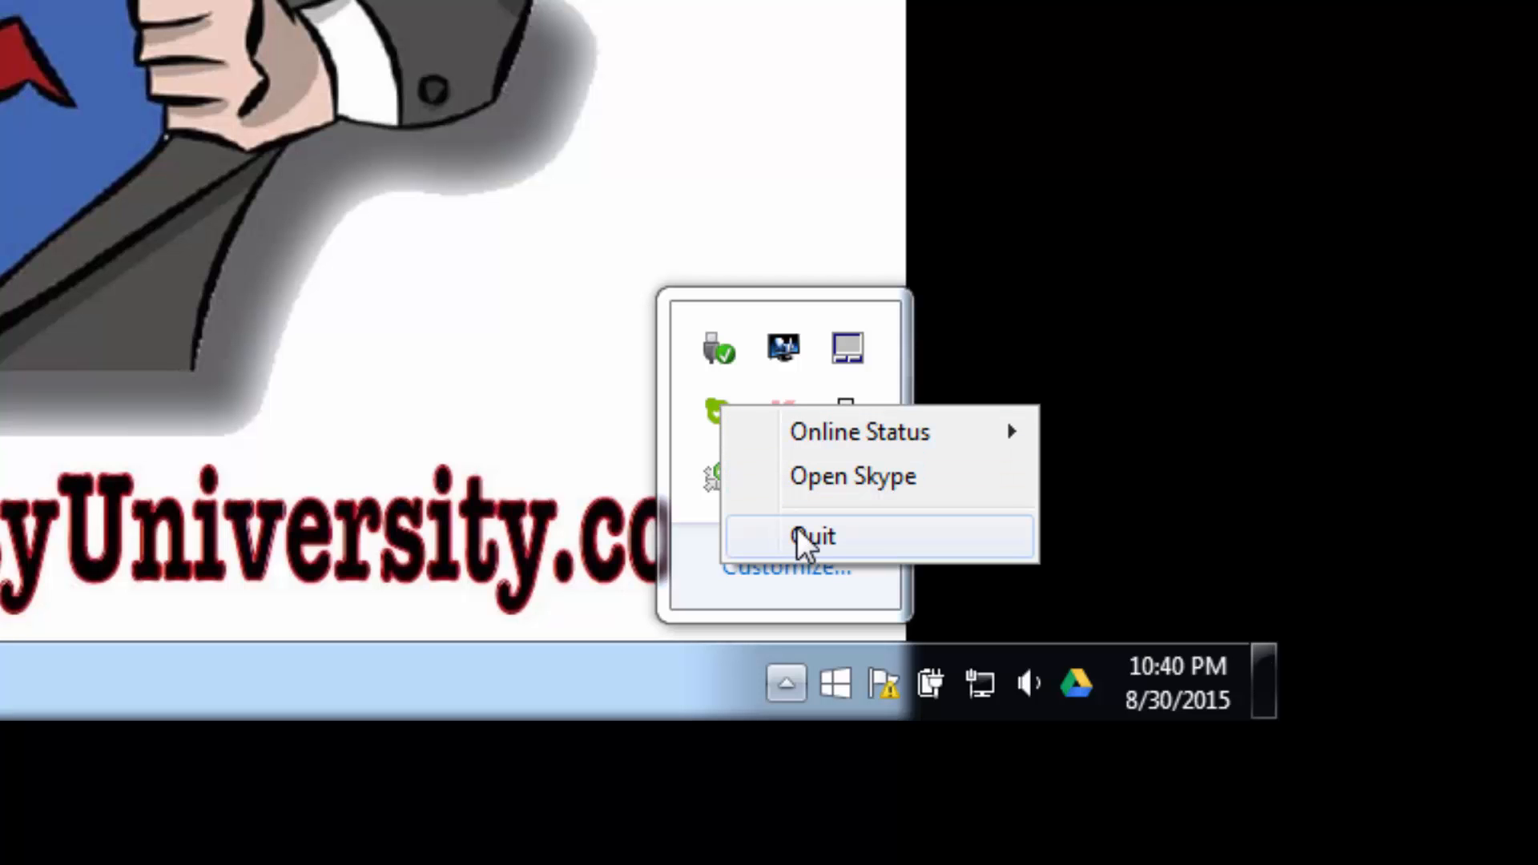
click(812, 537)
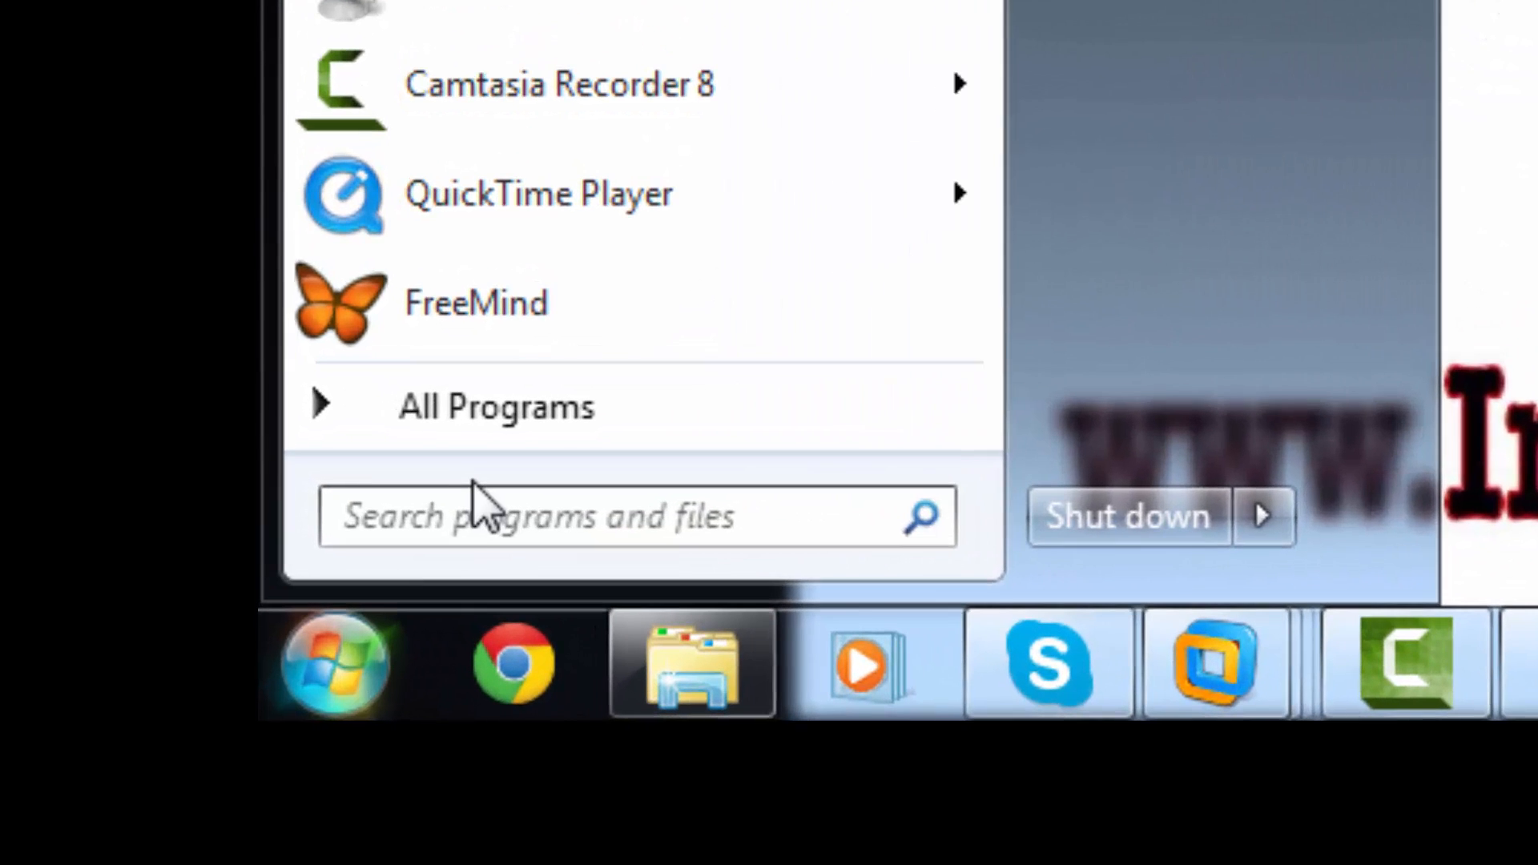
text(cmd)
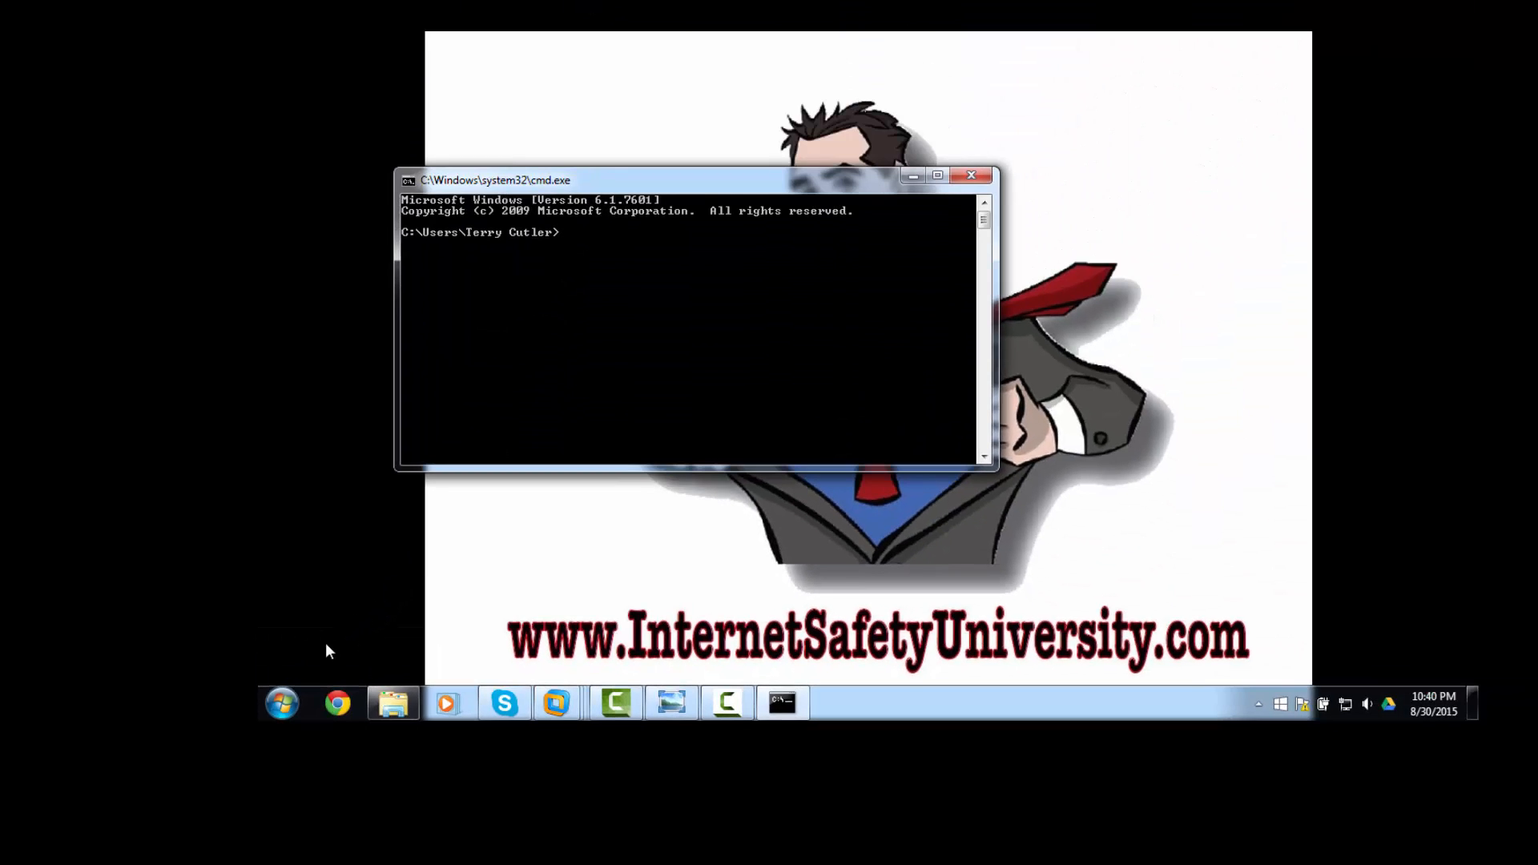
Step: Run netstat -ano to list all connections and listening ports with their owning PIDs
text(netstat -an)
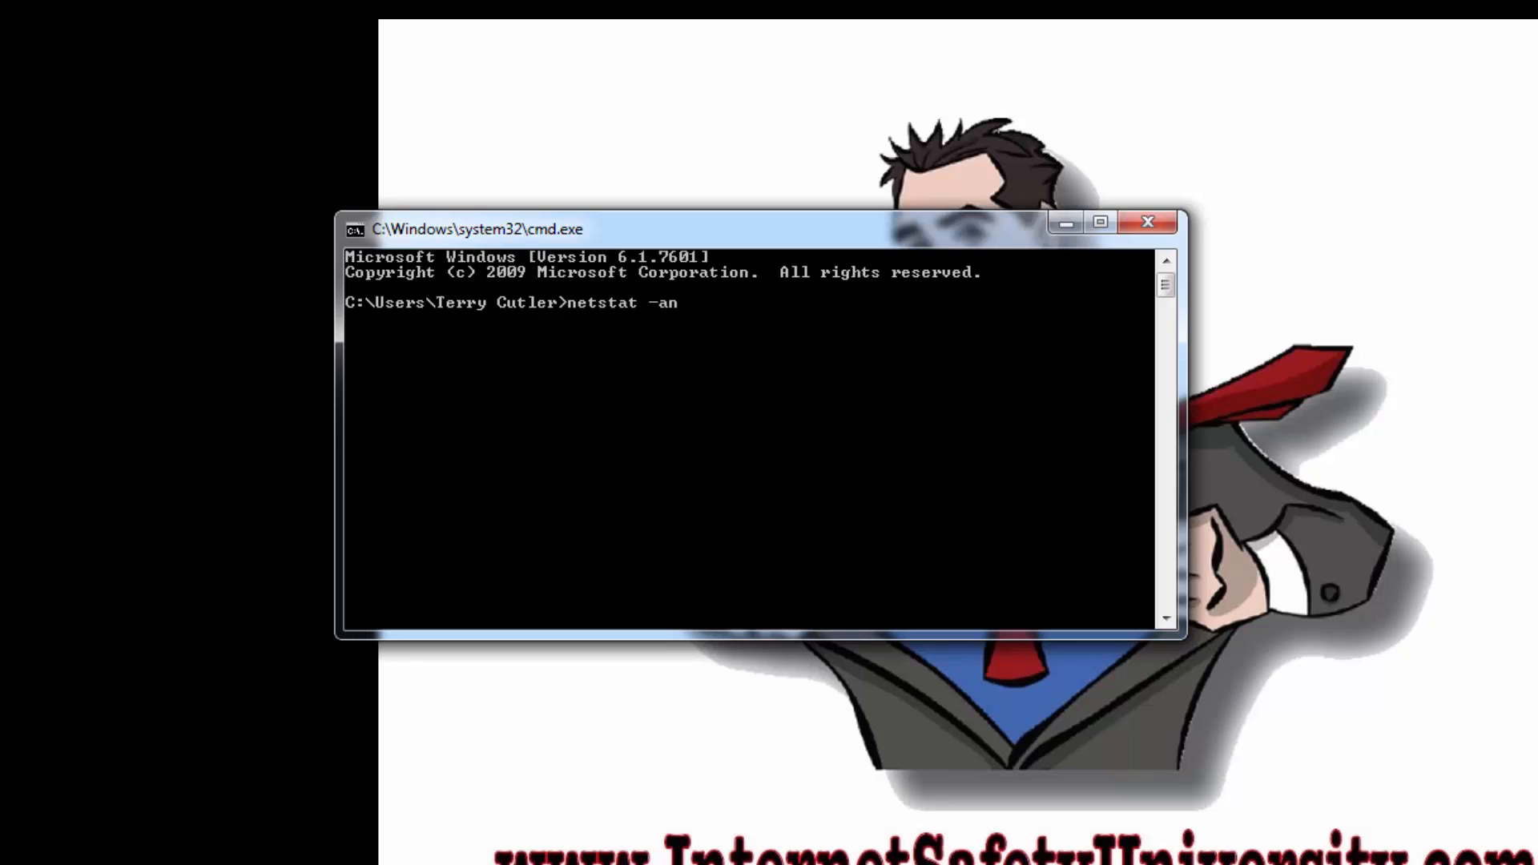
text(o)
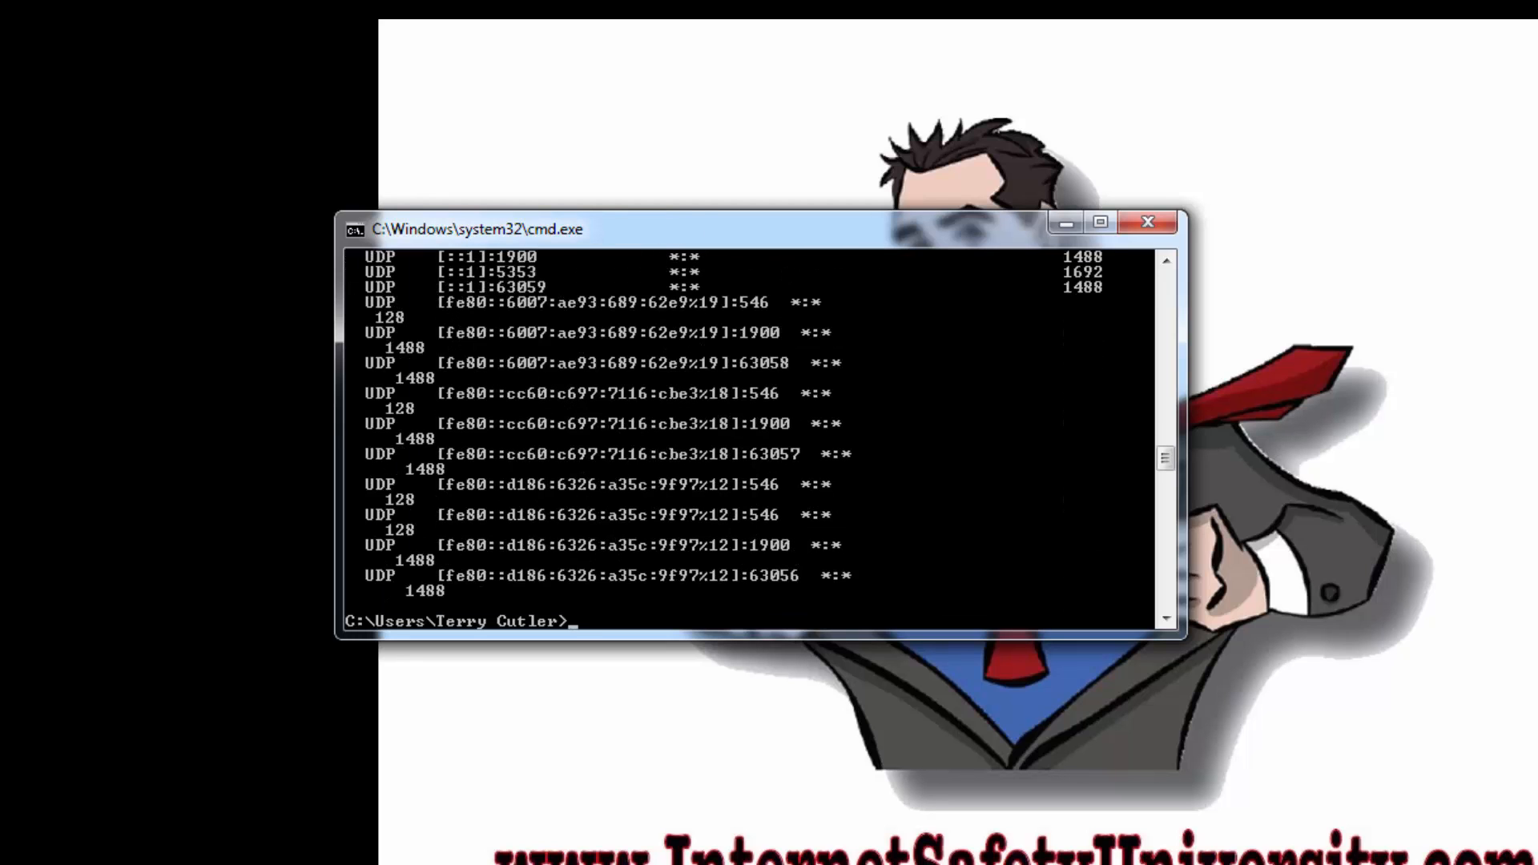
mouse_move(775, 798)
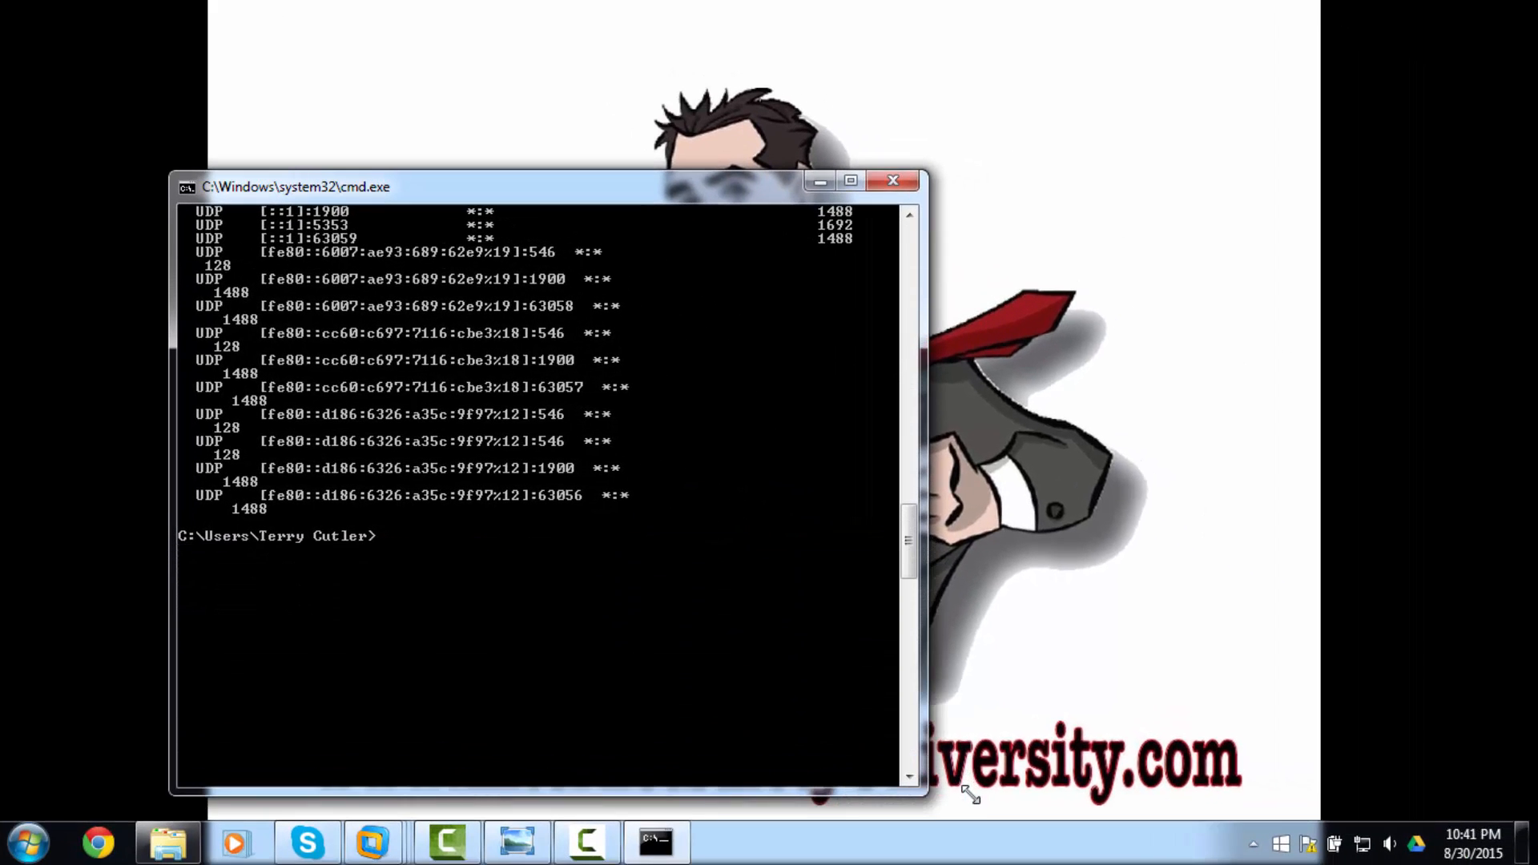
Step: Scroll the console to review the netstat headings (Local Address, State, PID) and the entries below
scroll(up, 3)
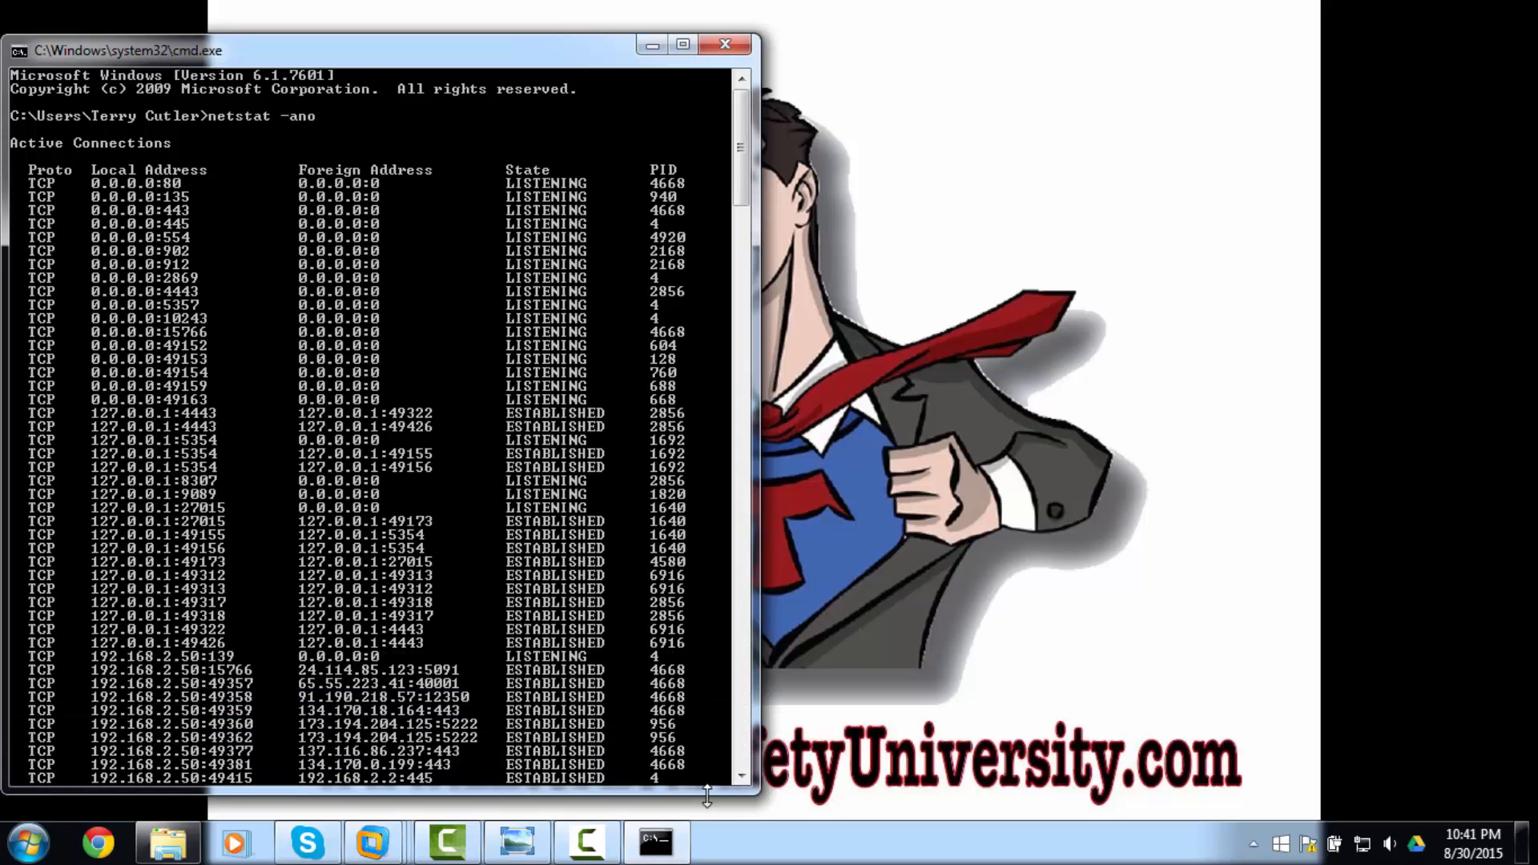
mouse_move(753, 195)
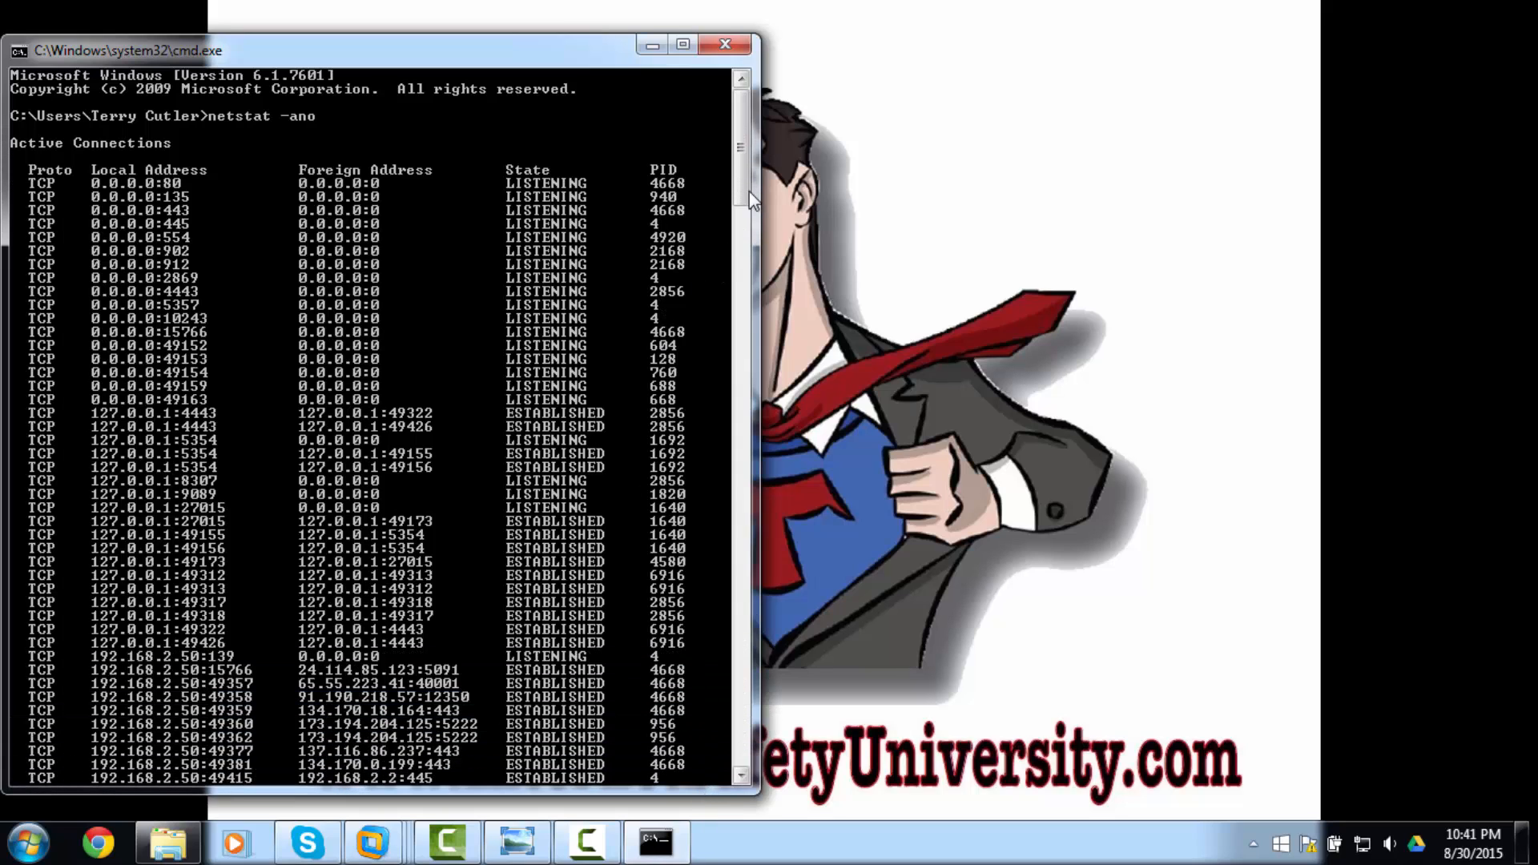
scroll(down, 3)
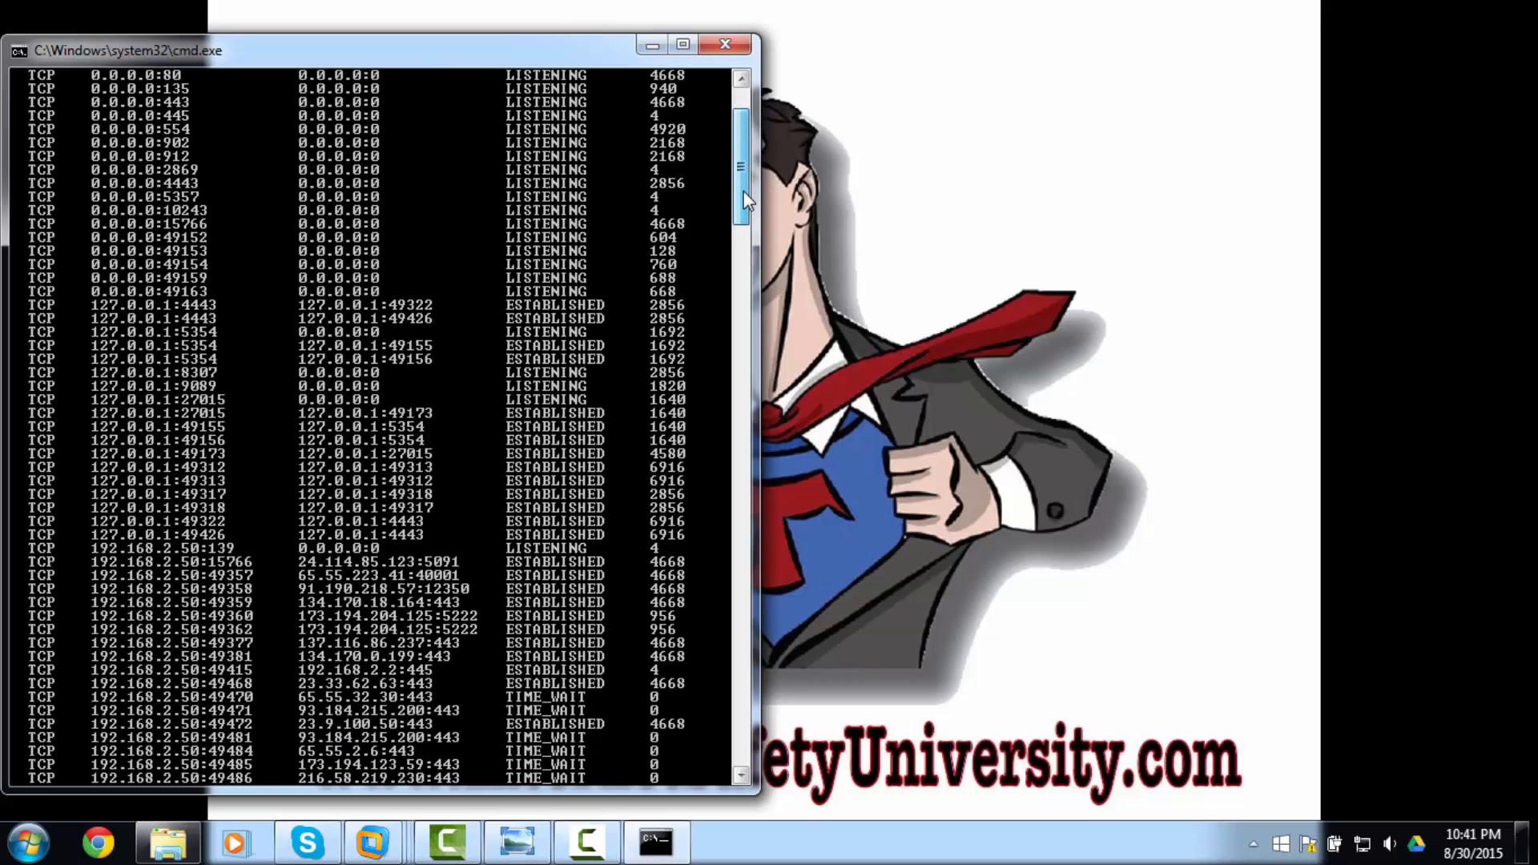
scroll(down, 3)
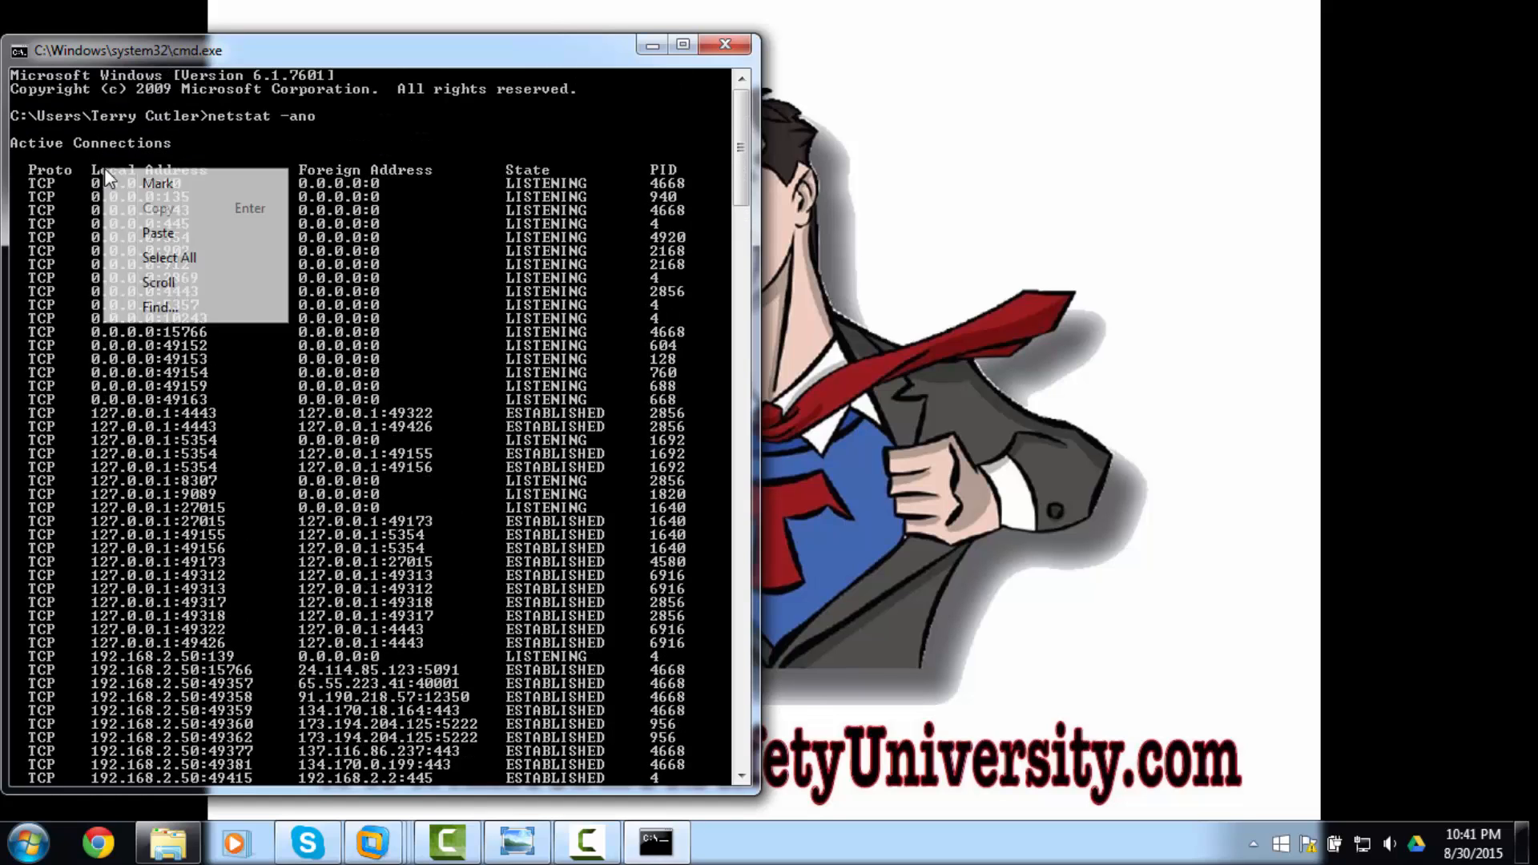
Step: Scroll to the 127.0.0.1 and 192.168.2.50 TCP connections showing states and PIDs such as 4668
click(157, 183)
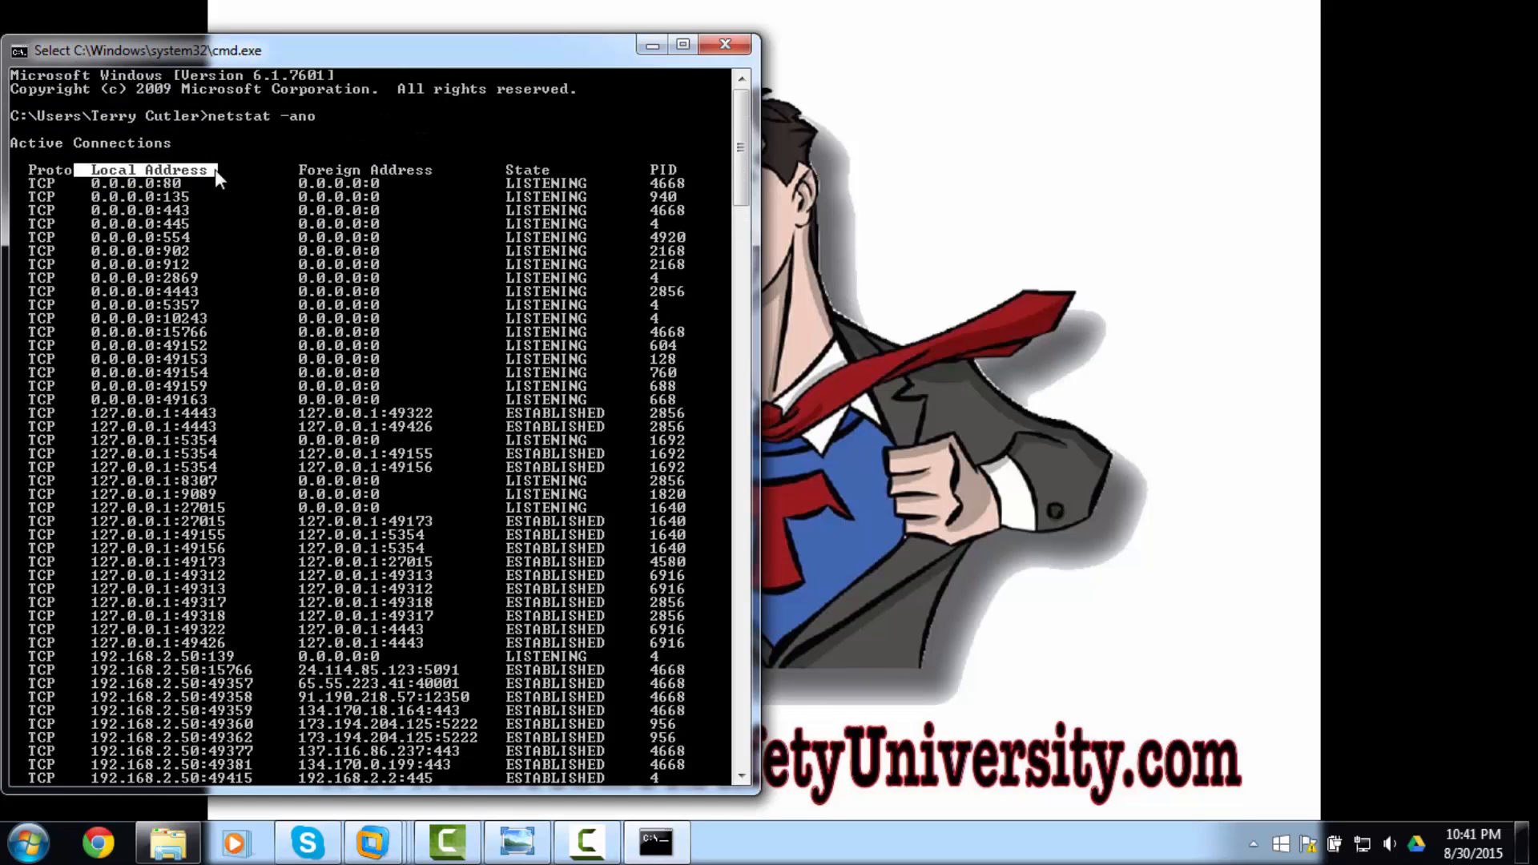
mouse_move(128, 421)
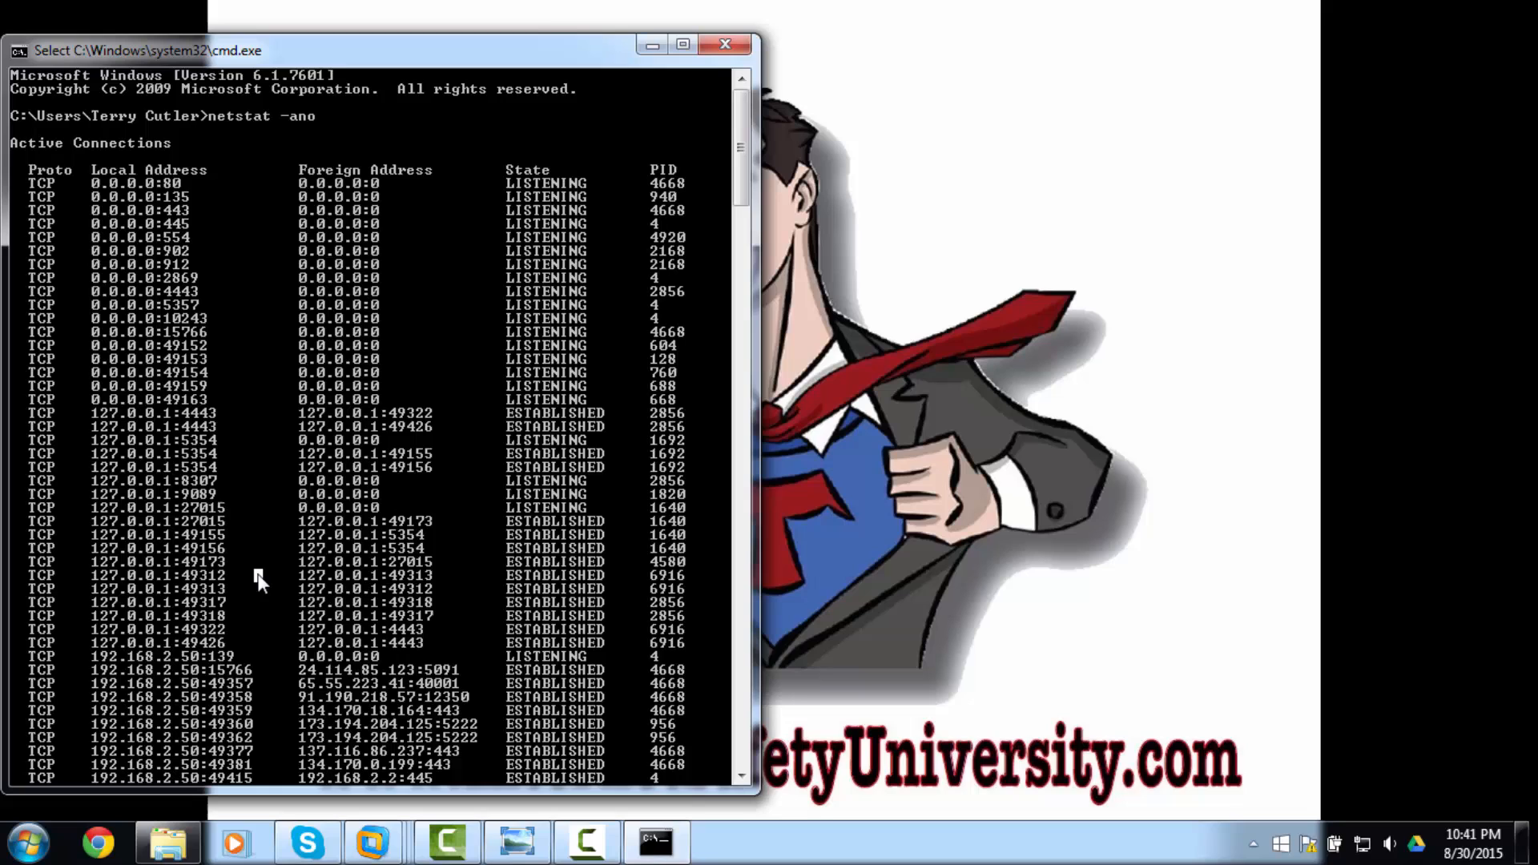
scroll(down, 3)
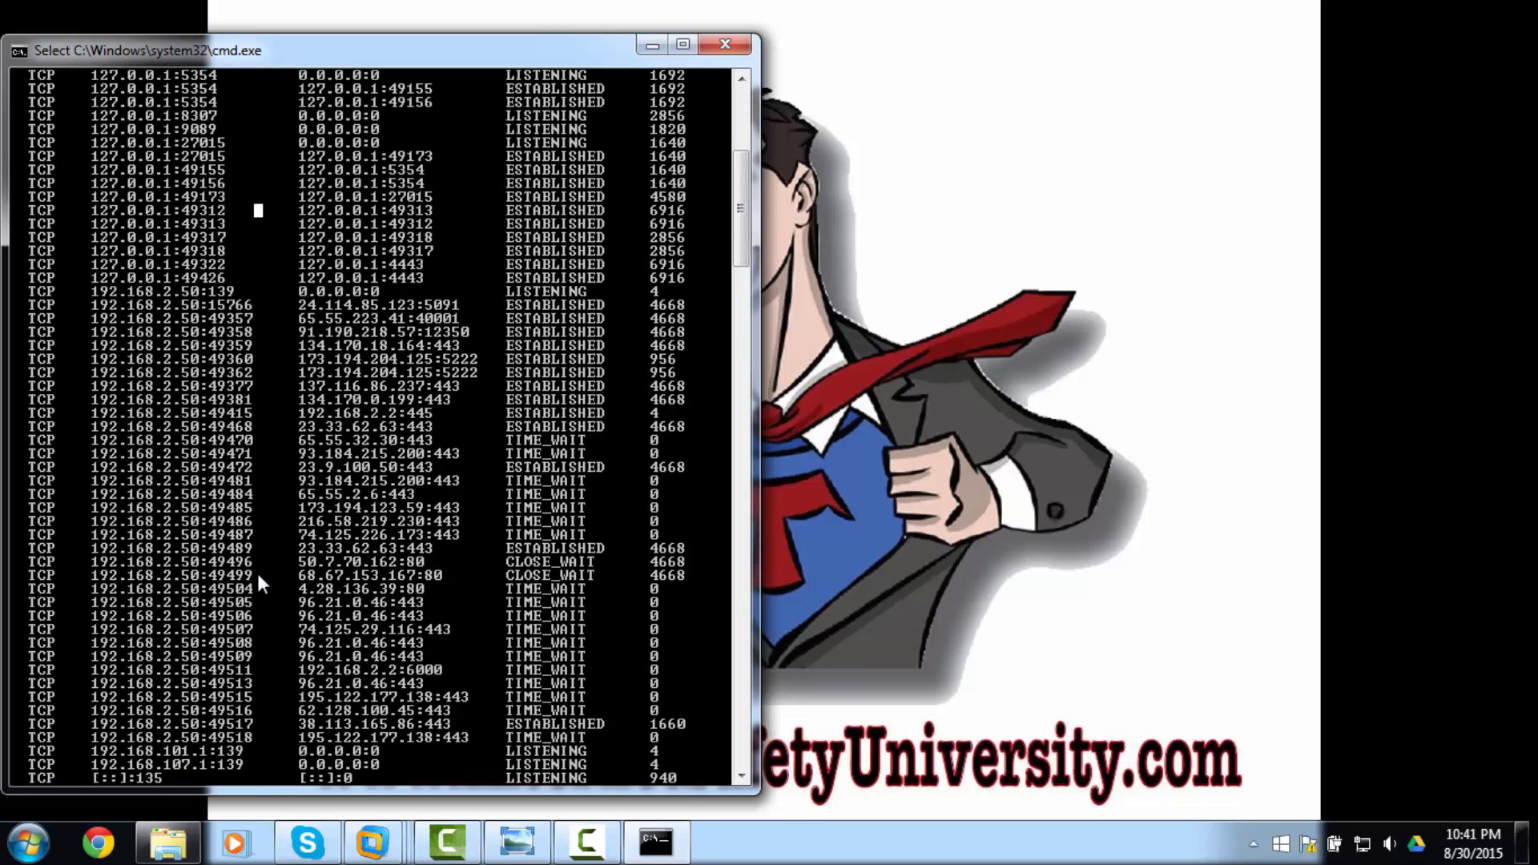
scroll(down, 3)
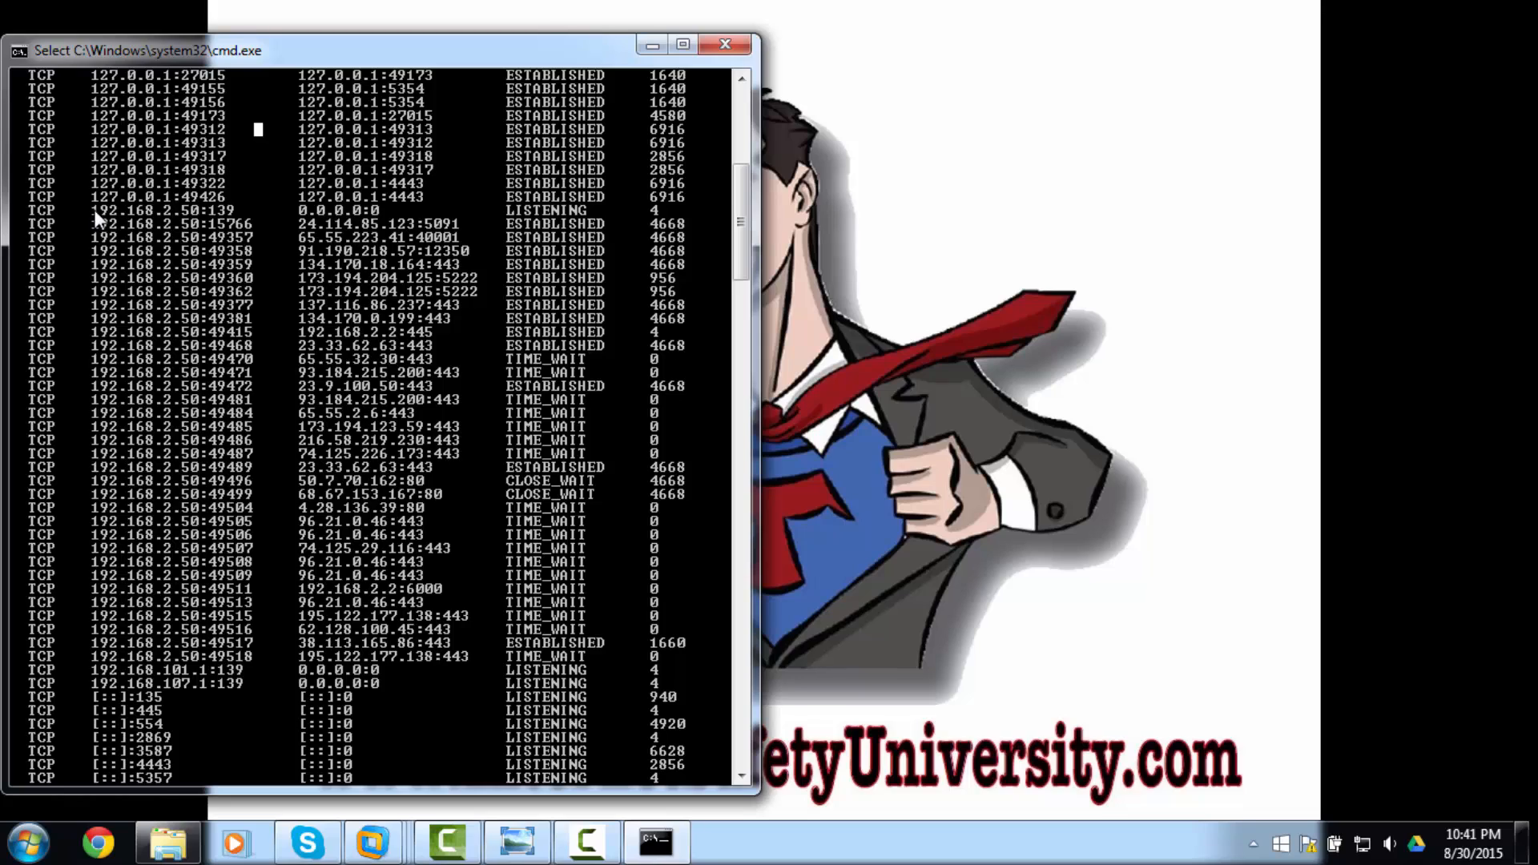
mouse_move(341, 291)
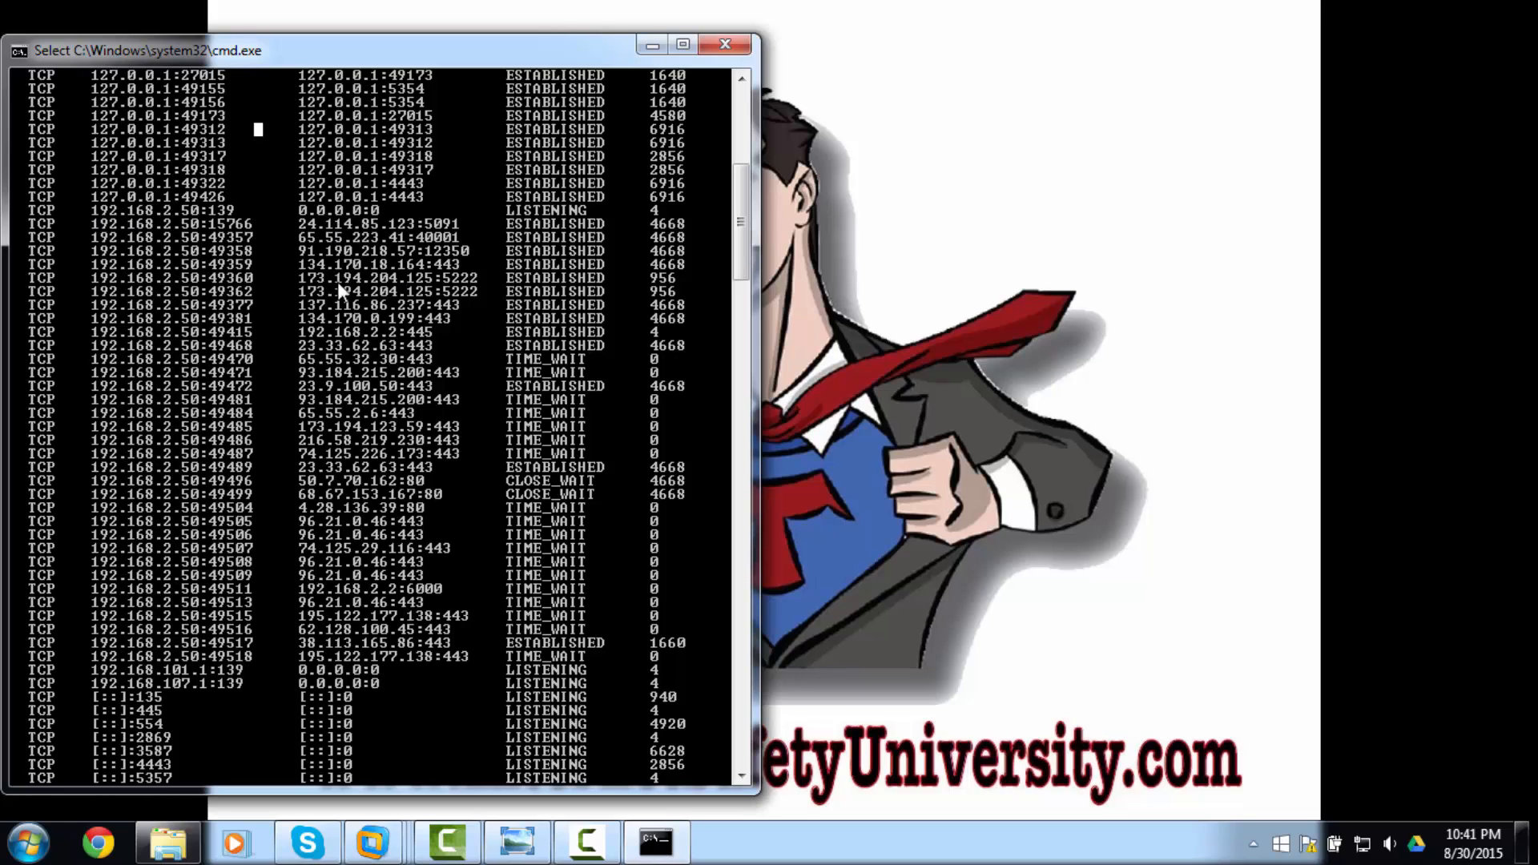
mouse_move(544, 285)
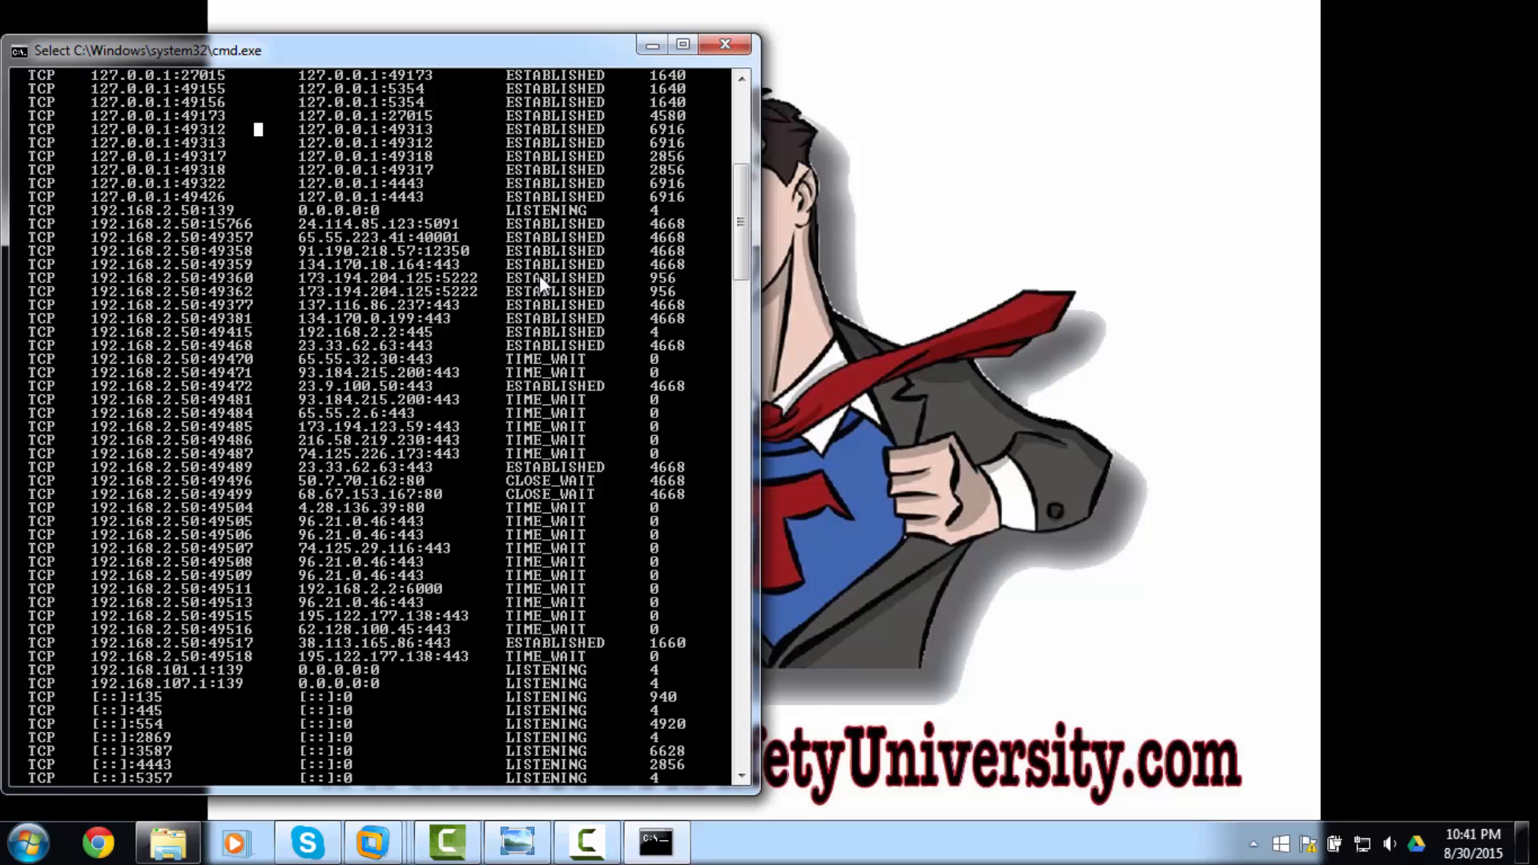
mouse_move(672, 327)
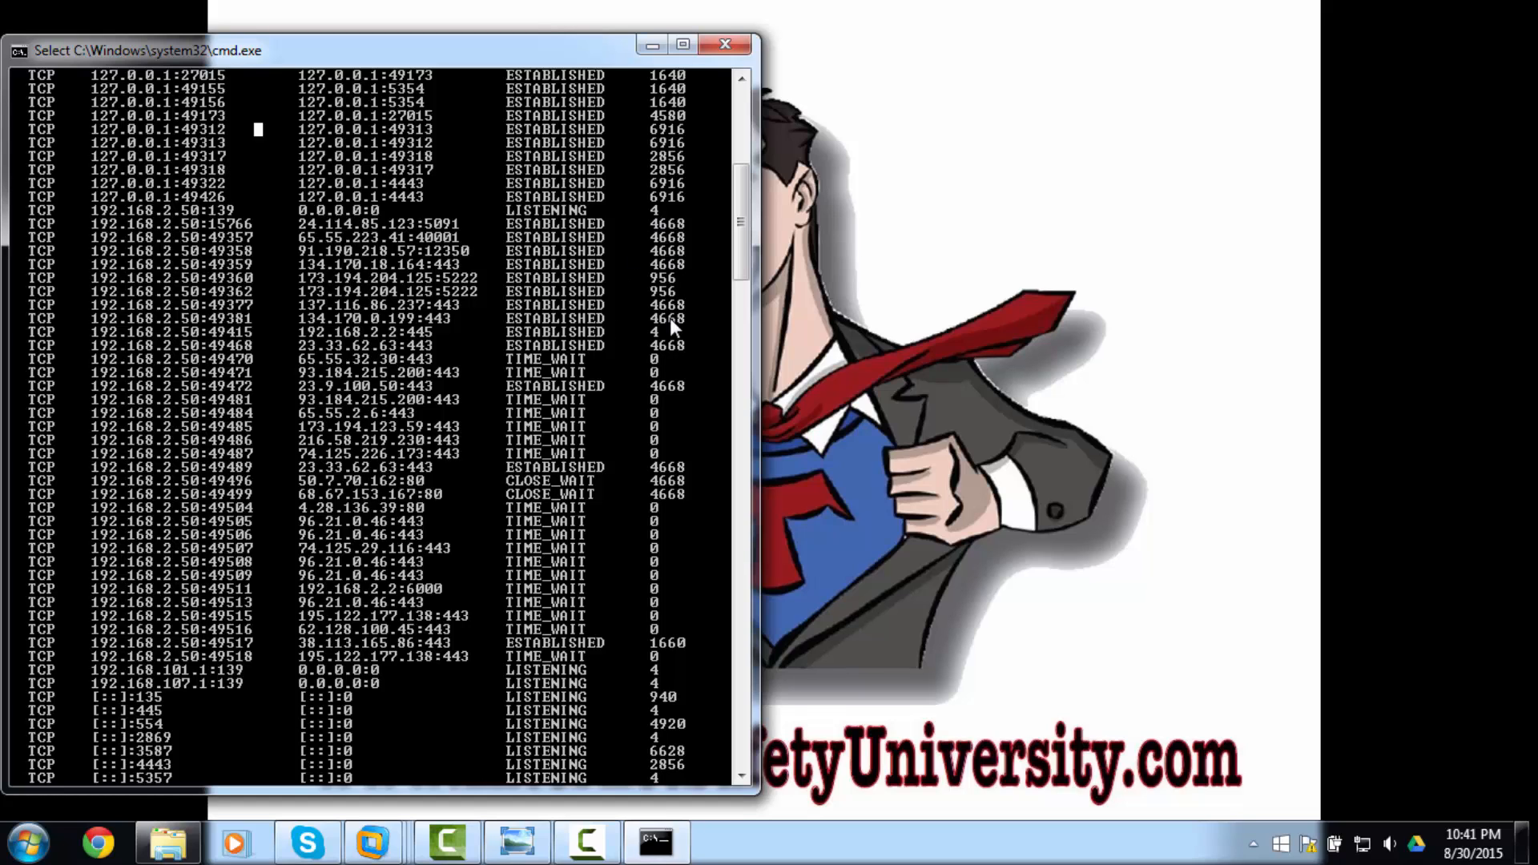
scroll(up, 3)
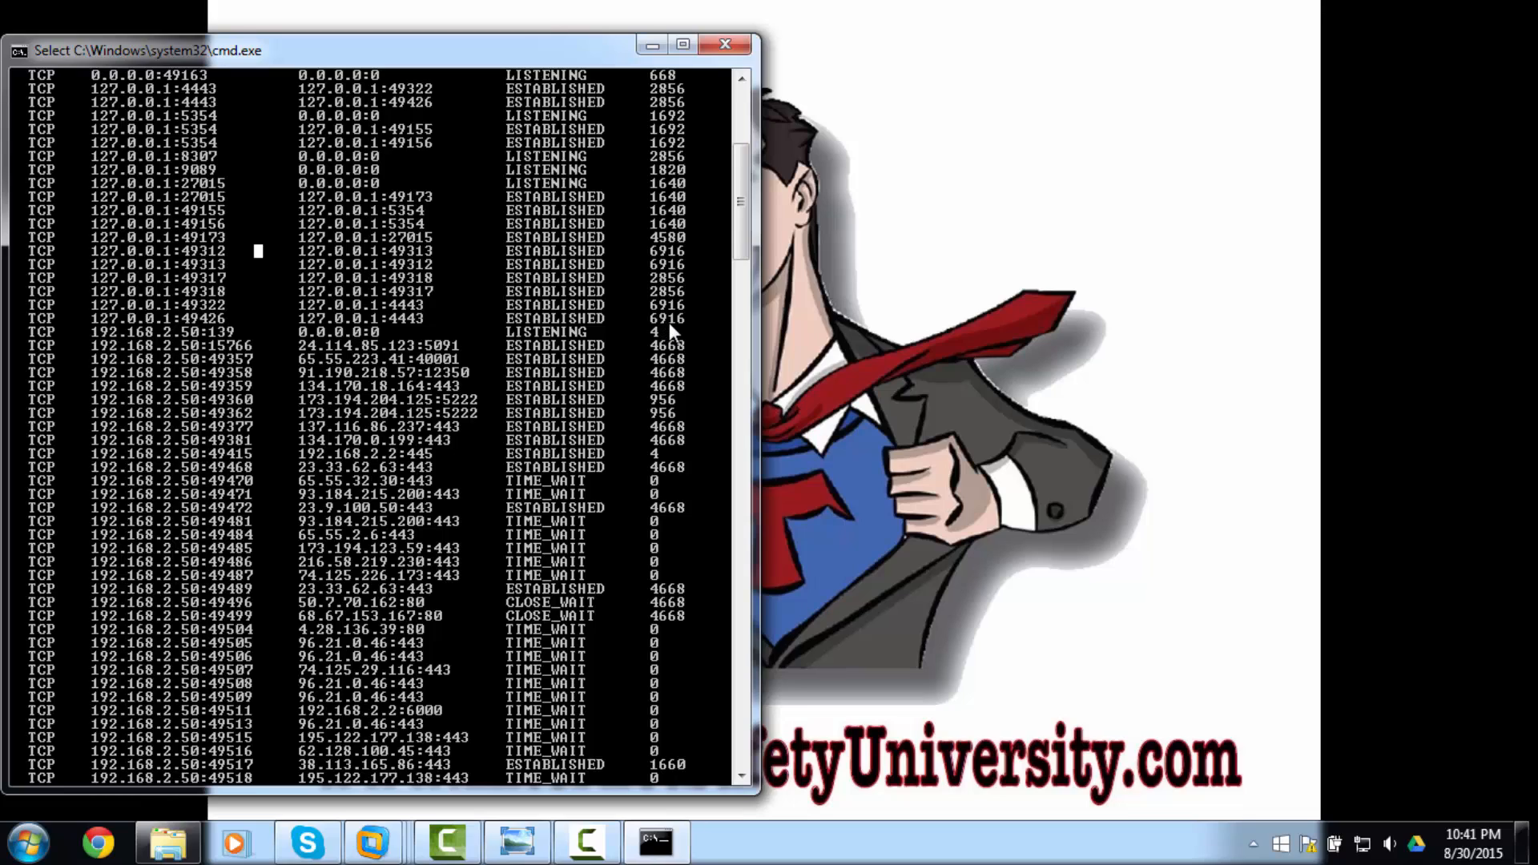
mouse_move(689, 299)
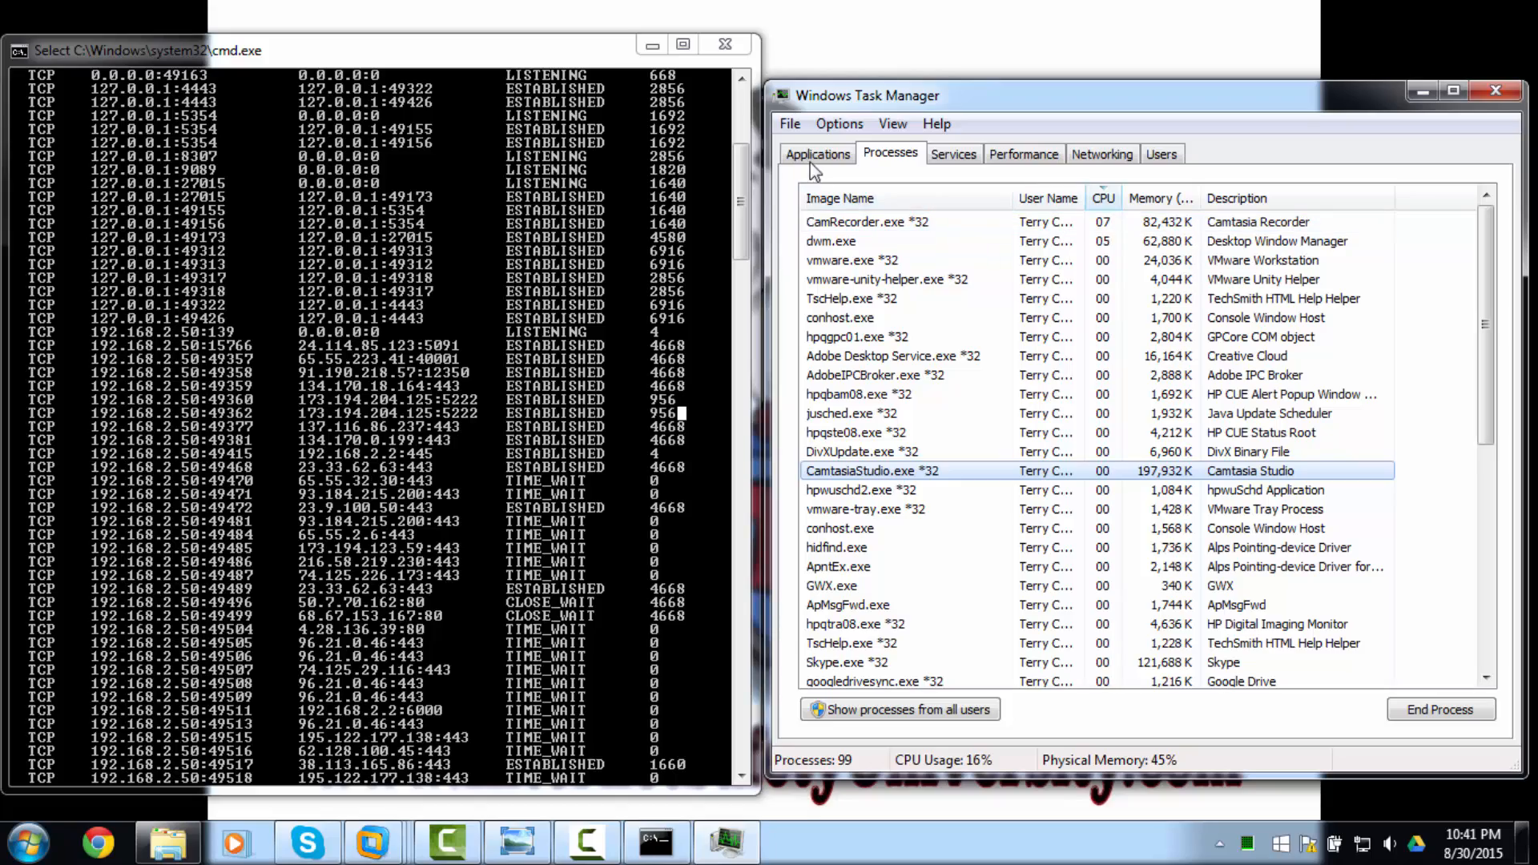
Step: Add the PID (Process Identifier) column to the Processes list through View > Select Columns
click(951, 153)
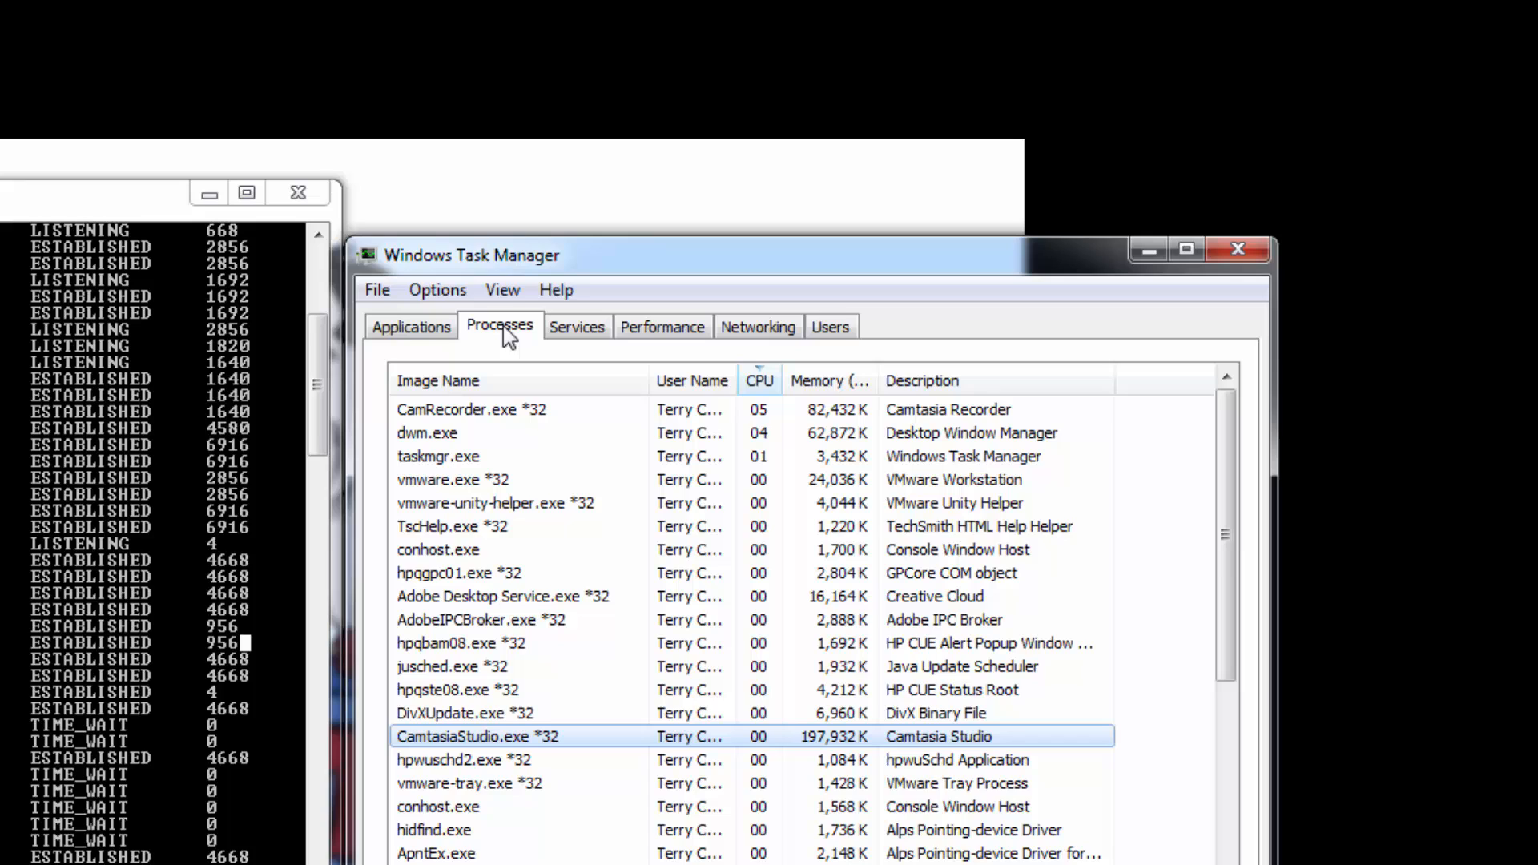
click(501, 290)
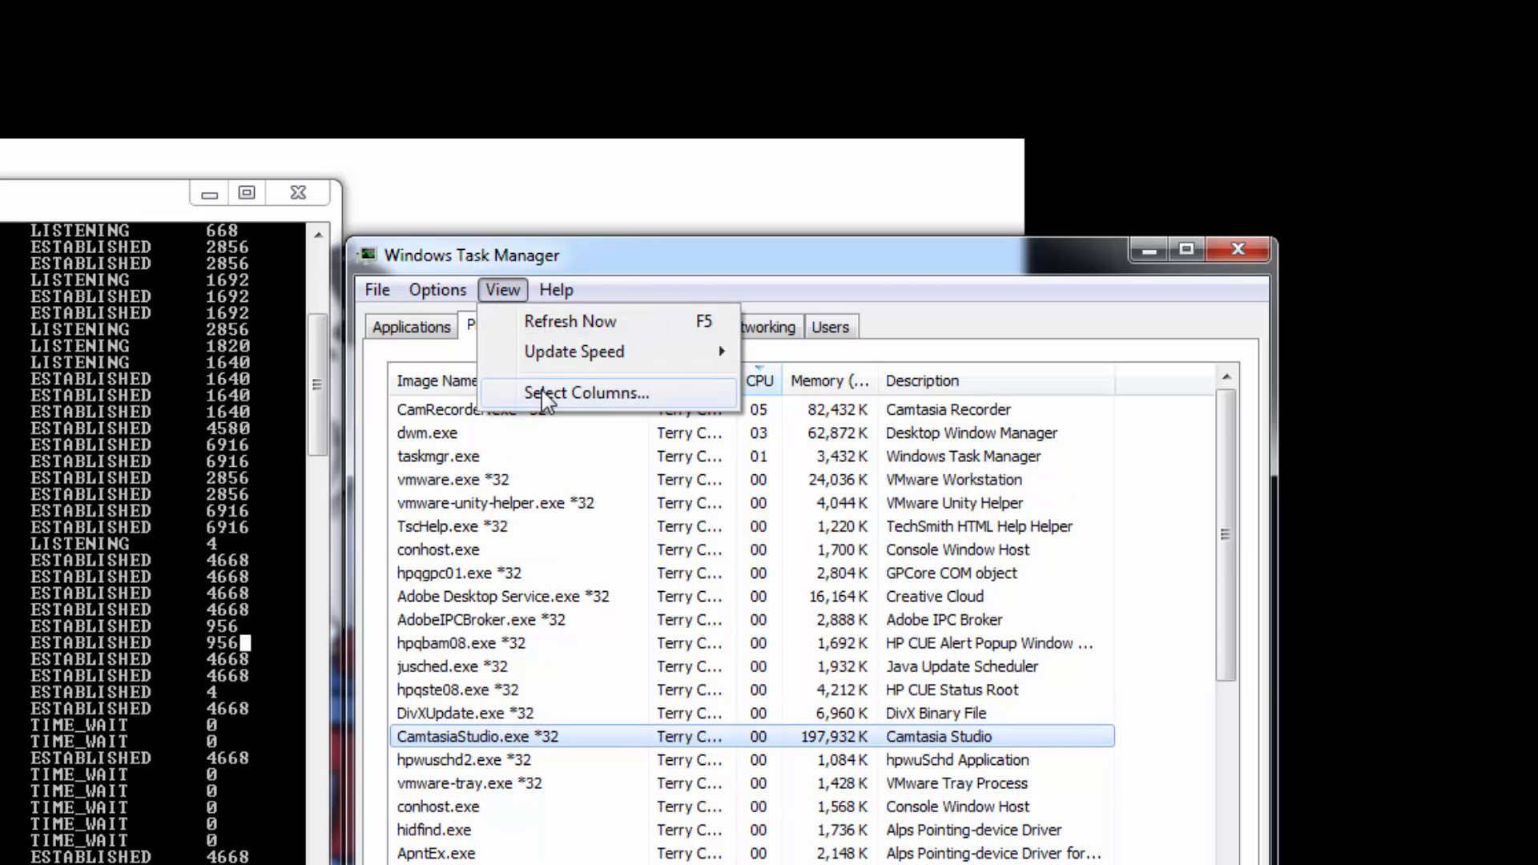
click(586, 392)
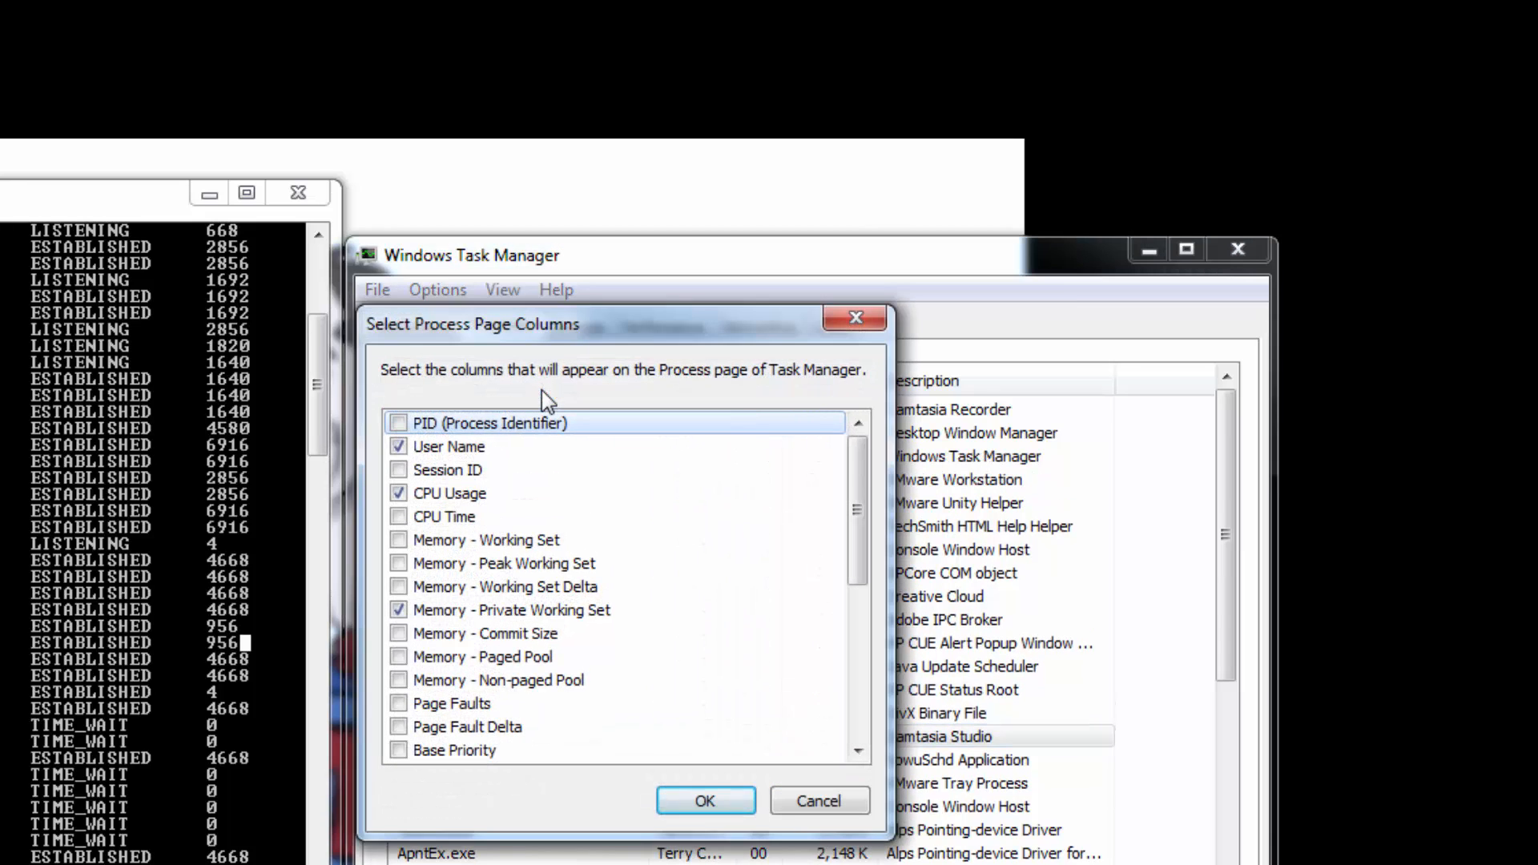
click(399, 422)
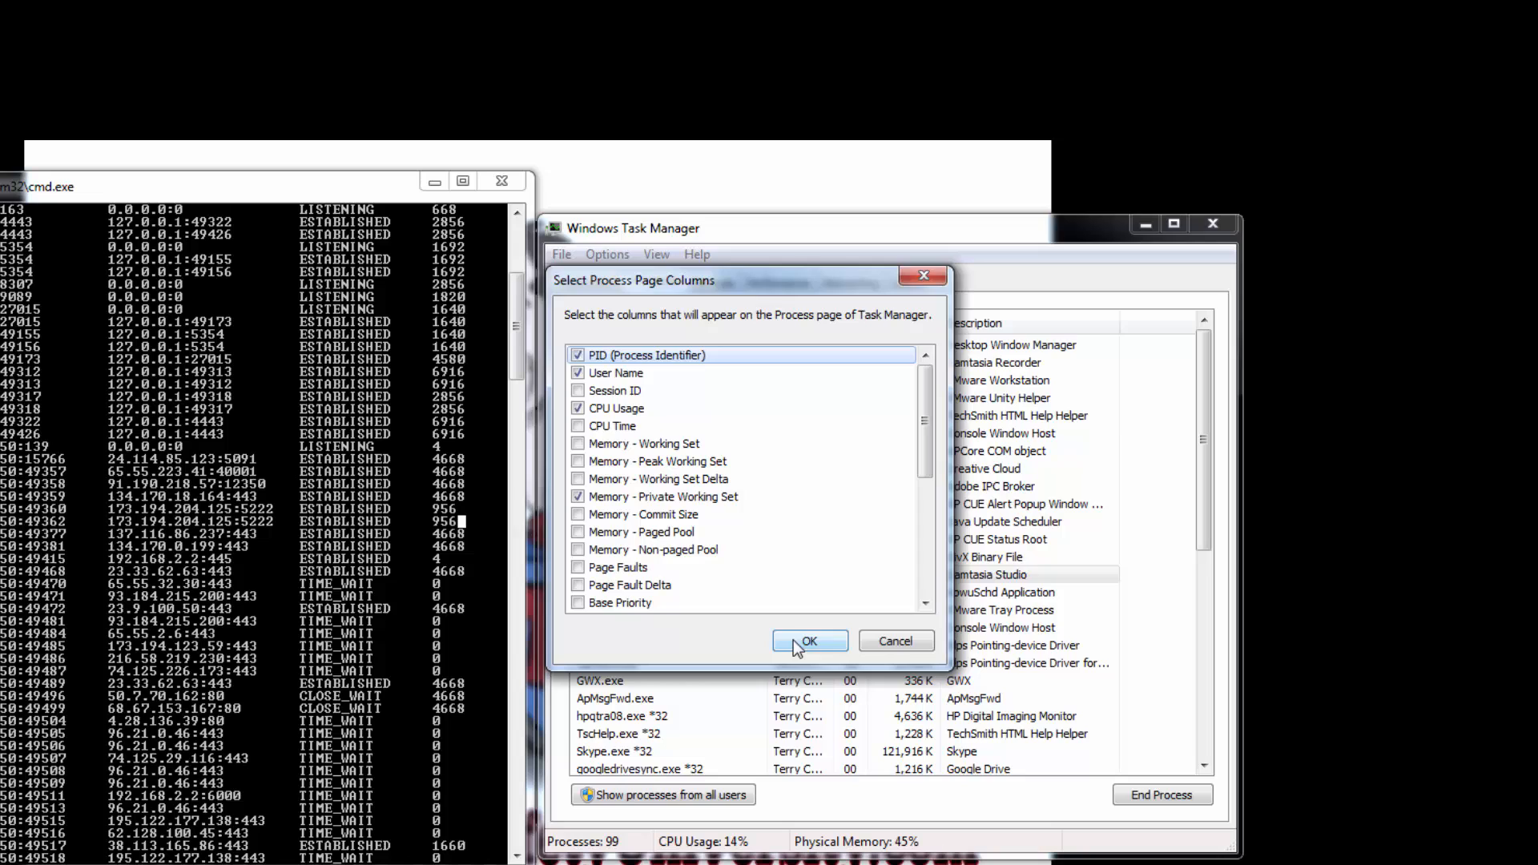
click(808, 641)
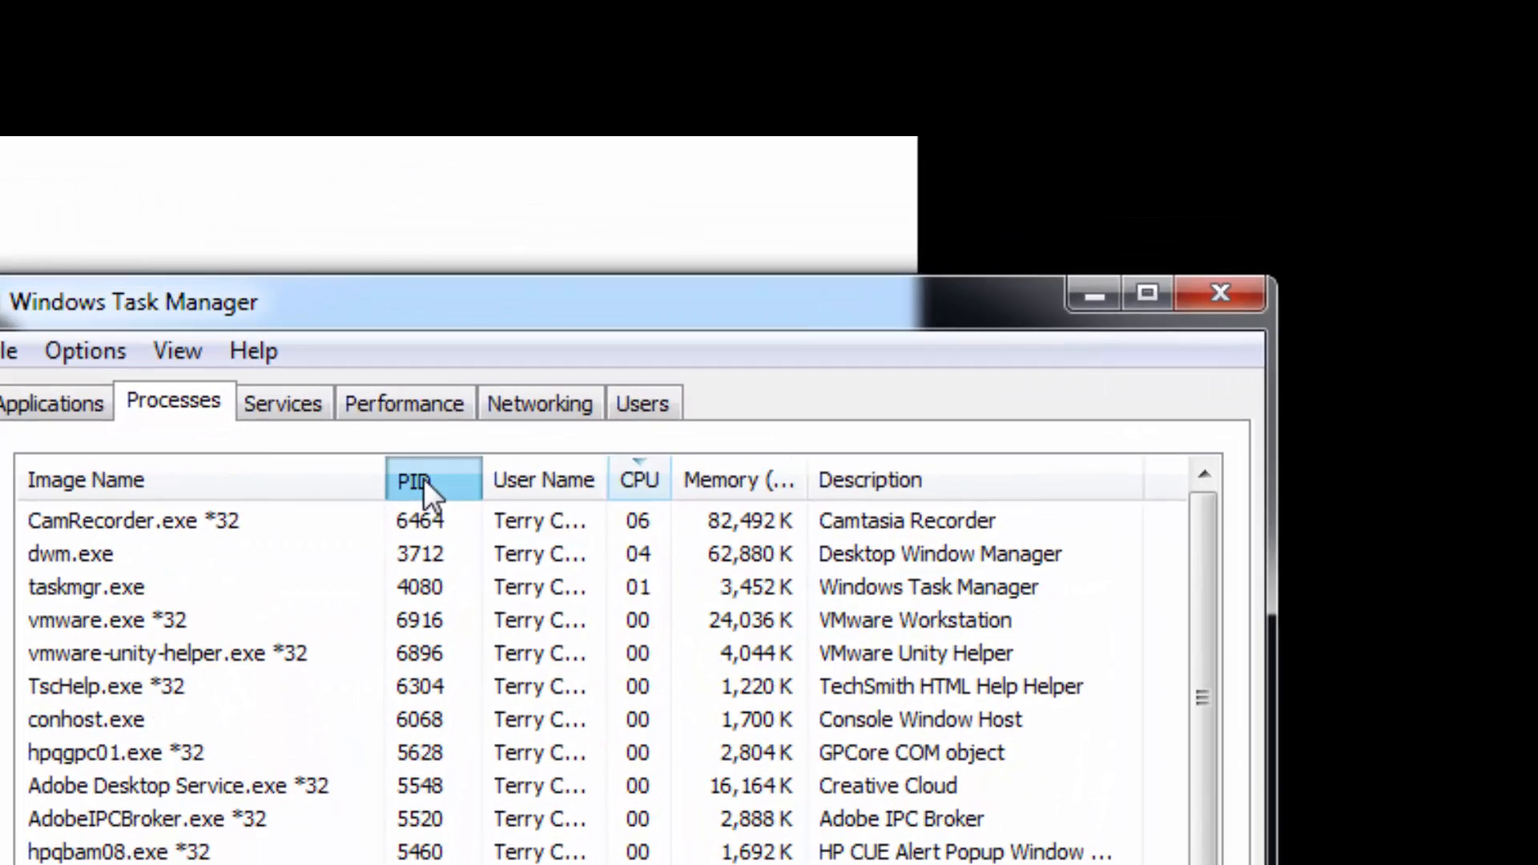
Step: Sort the process list by PID and show processes from all users, including SYSTEM services
click(423, 478)
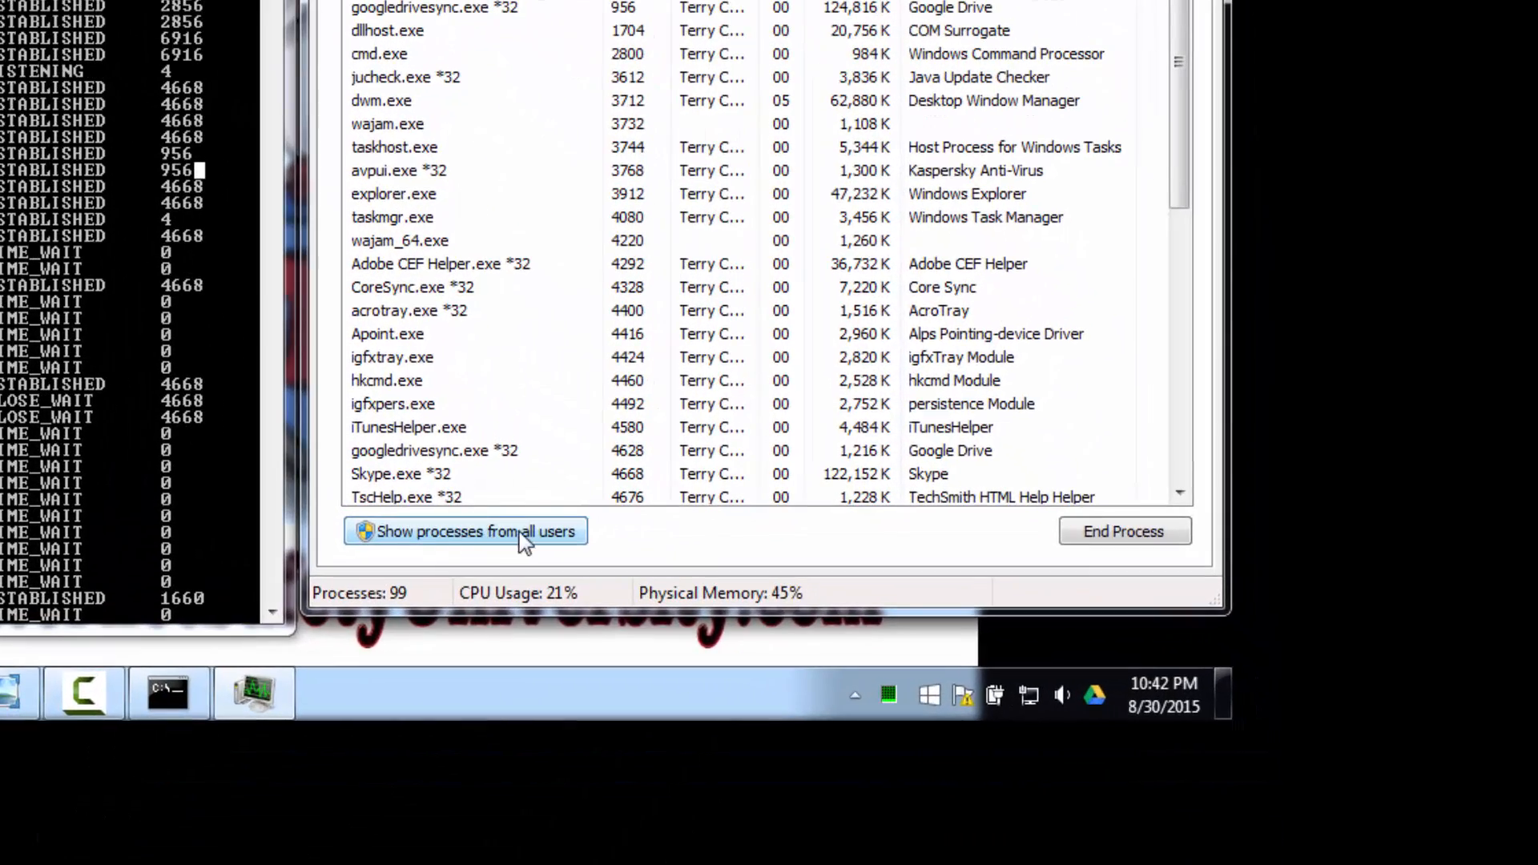
click(466, 530)
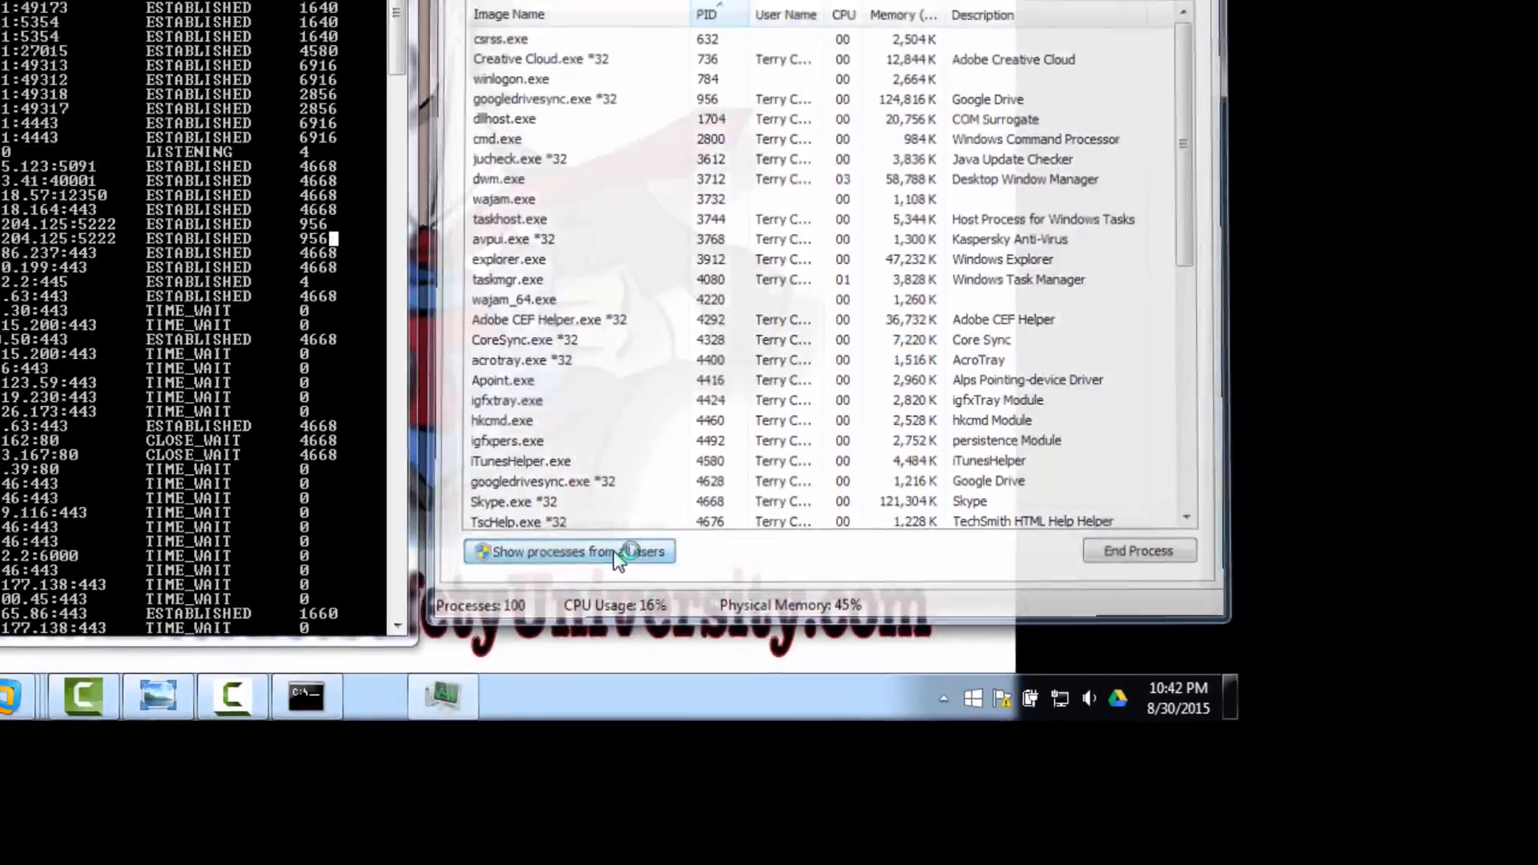
click(567, 549)
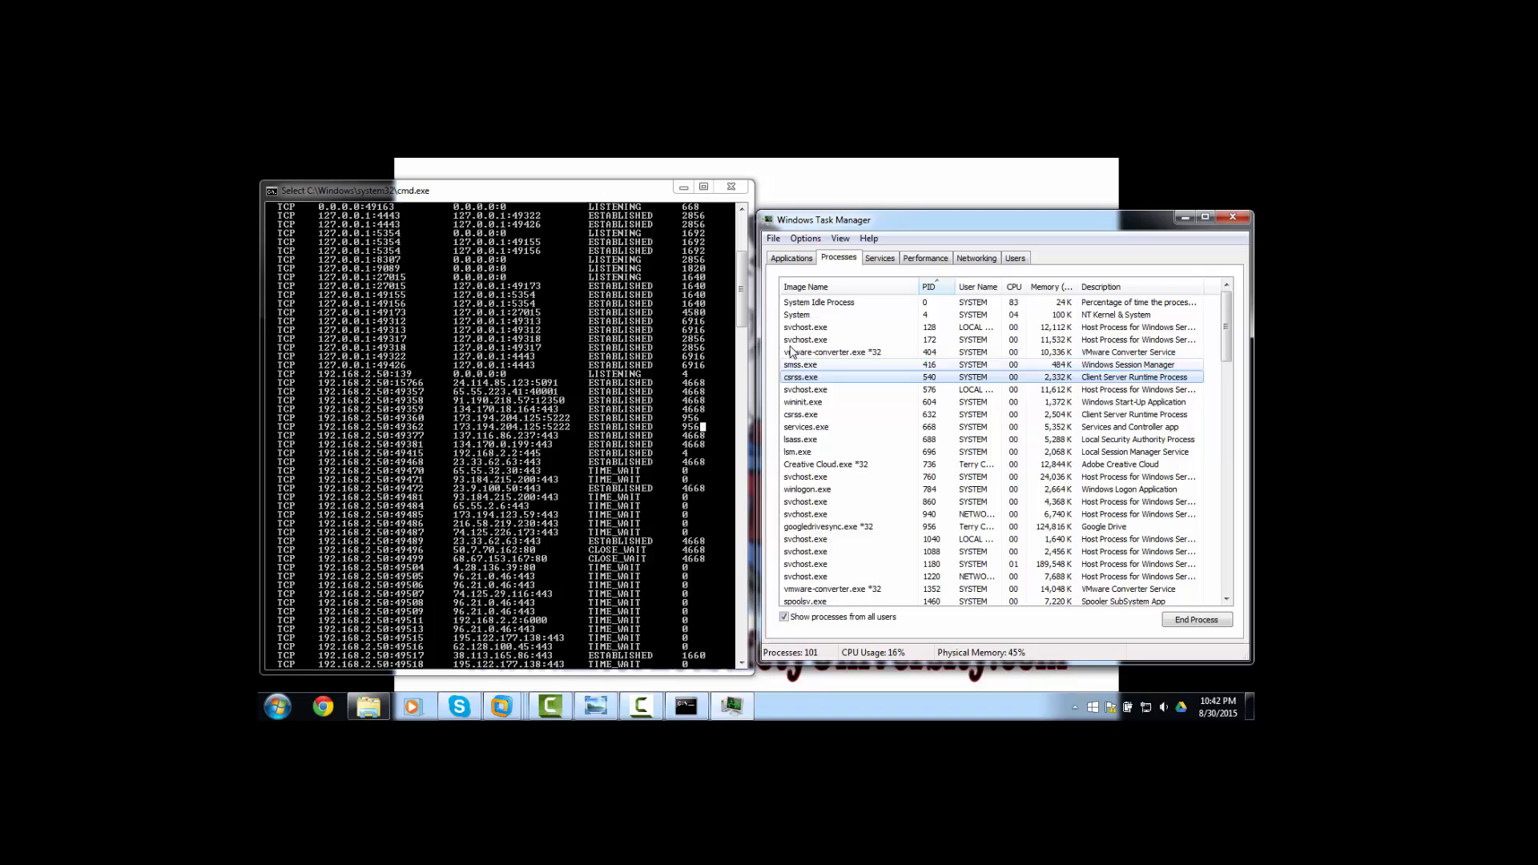
Step: Scroll the PID-sorted process list down to Skype.exe *32 at PID 4668, matching the netstat connections
scroll(down, 3)
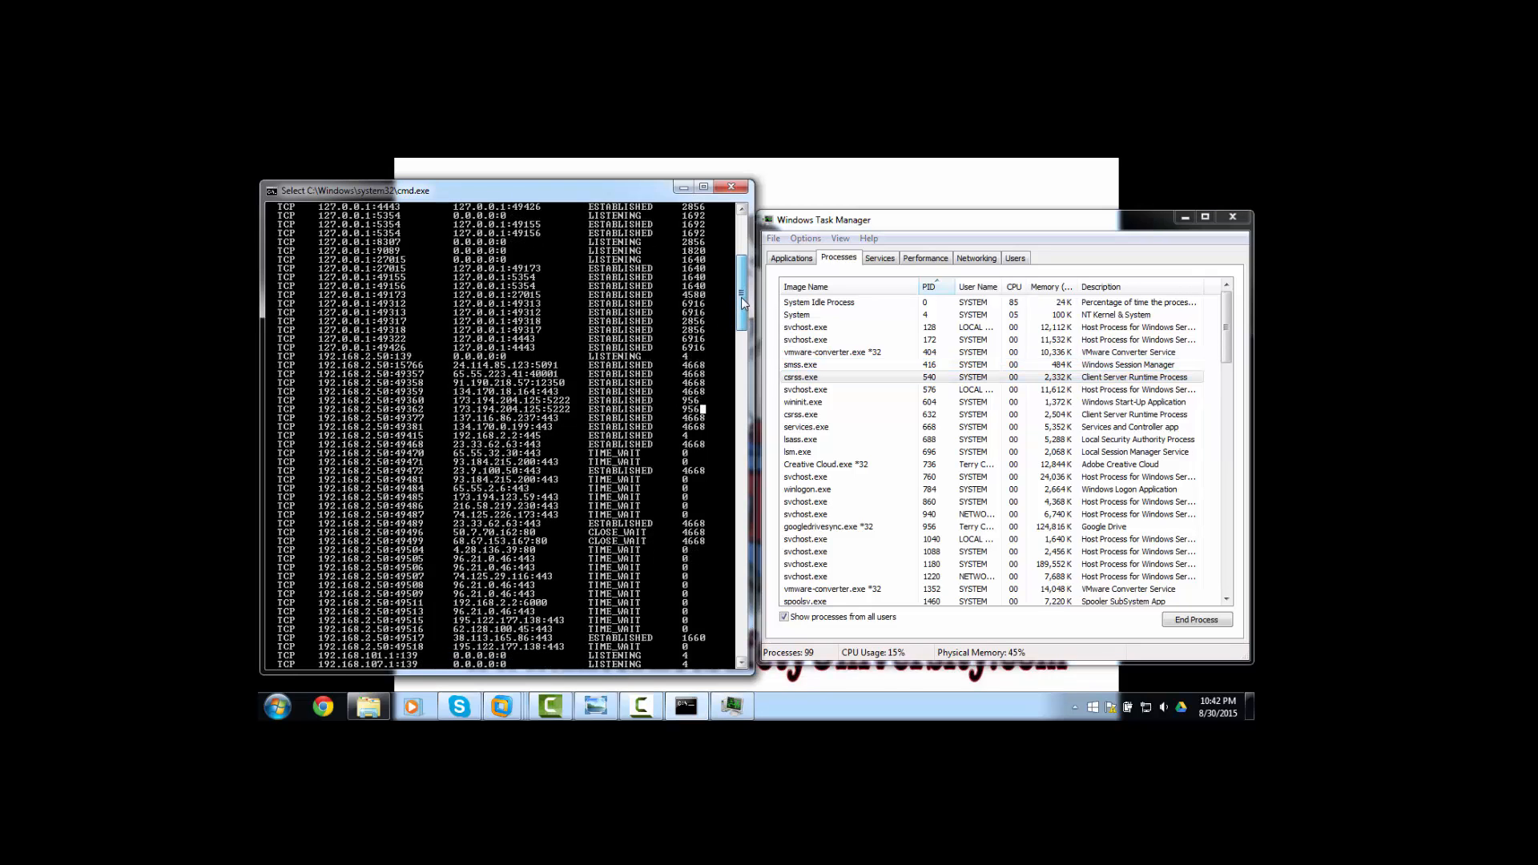
scroll(down, 3)
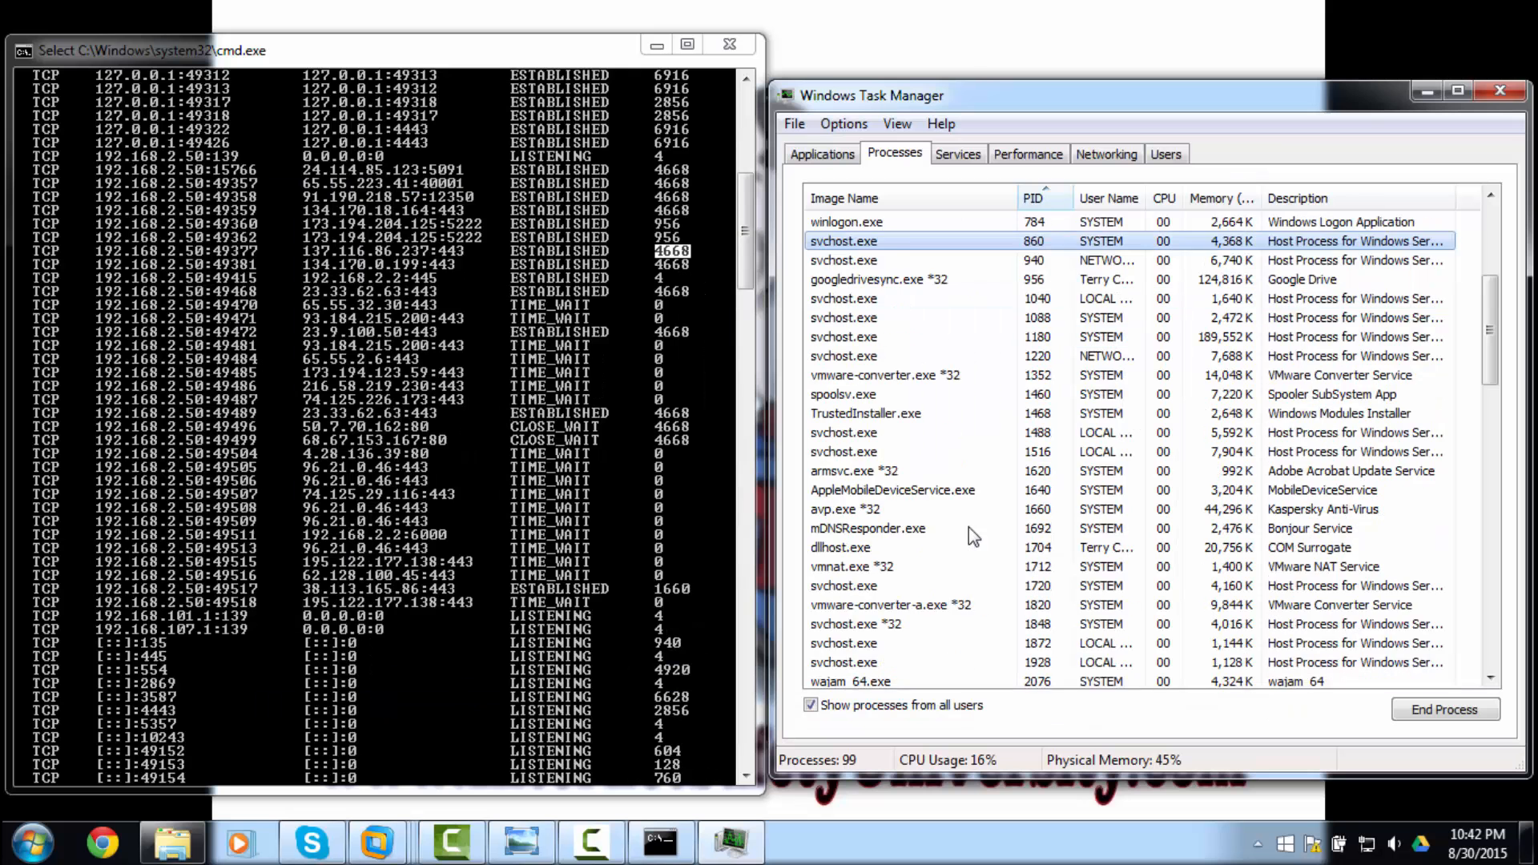
scroll(down, 3)
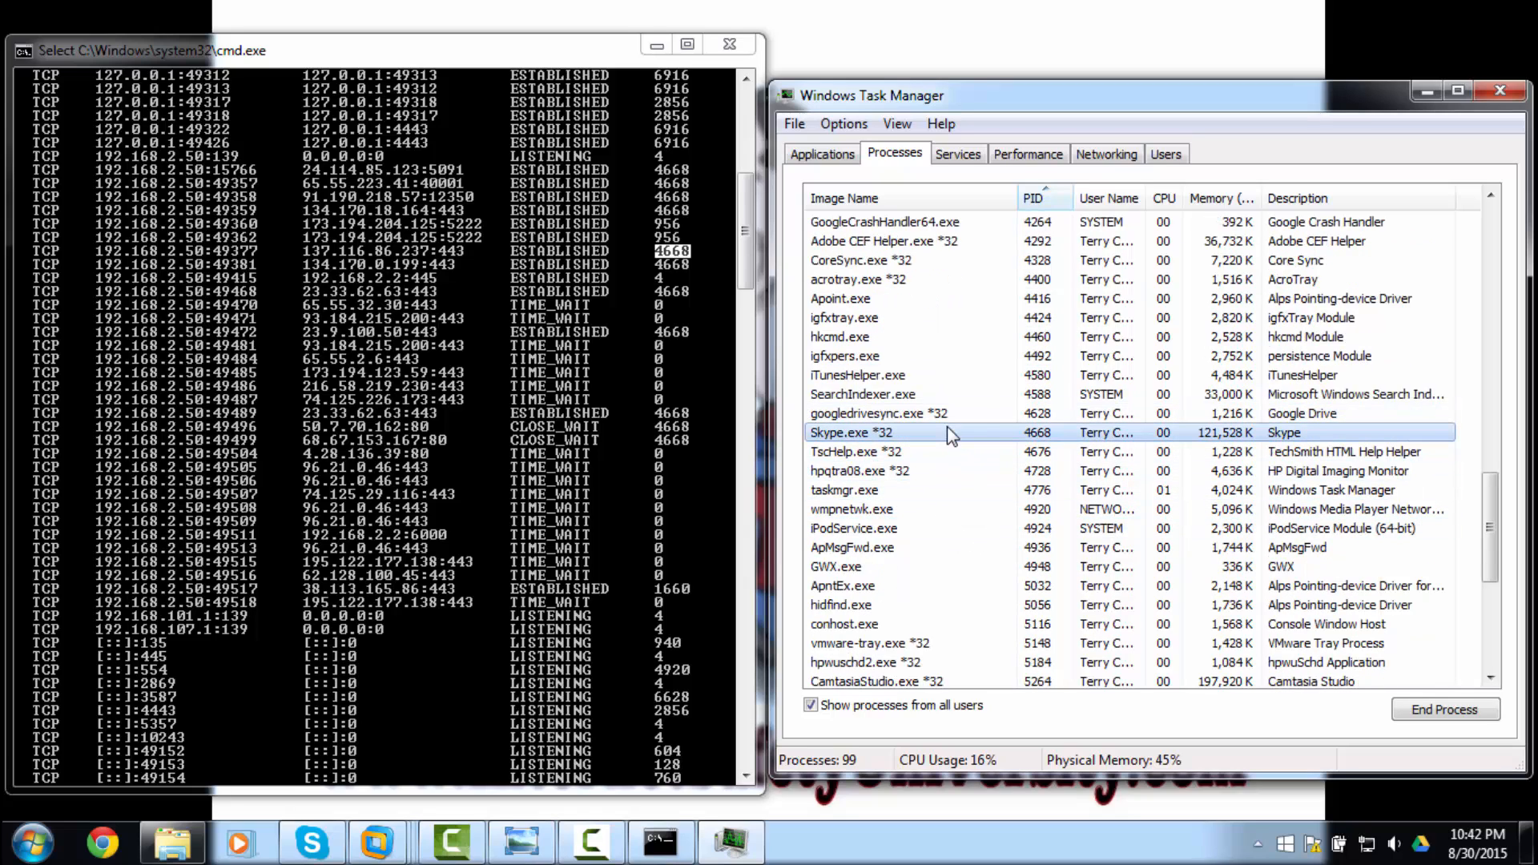
mouse_move(1011, 442)
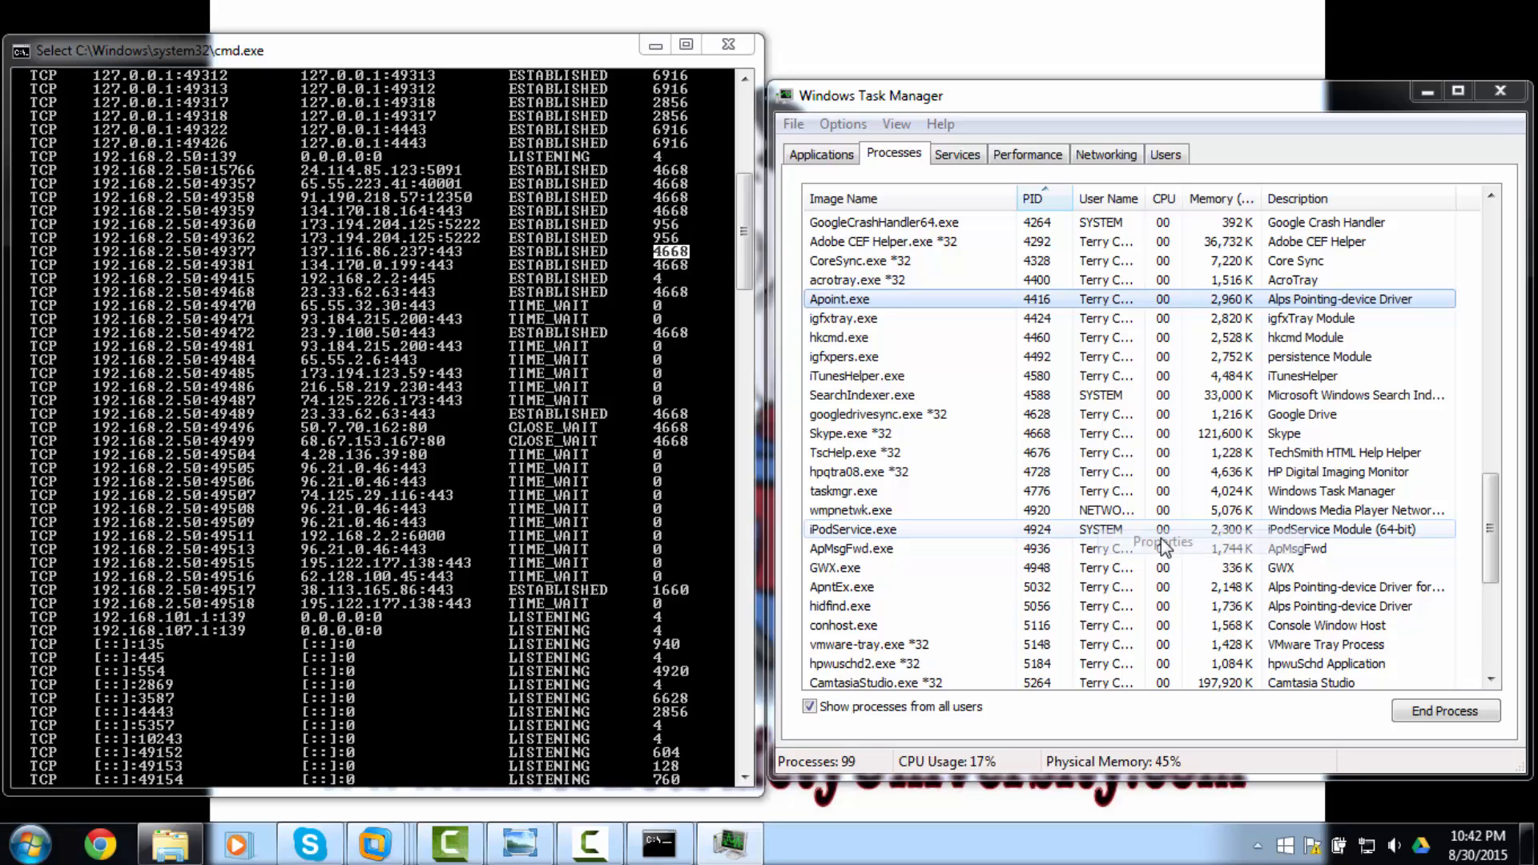
Step: Show Apoint.exe's Properties dialog, identifying it as the Alps Pointing-device Driver in Program Files\DellTPad
click(1163, 542)
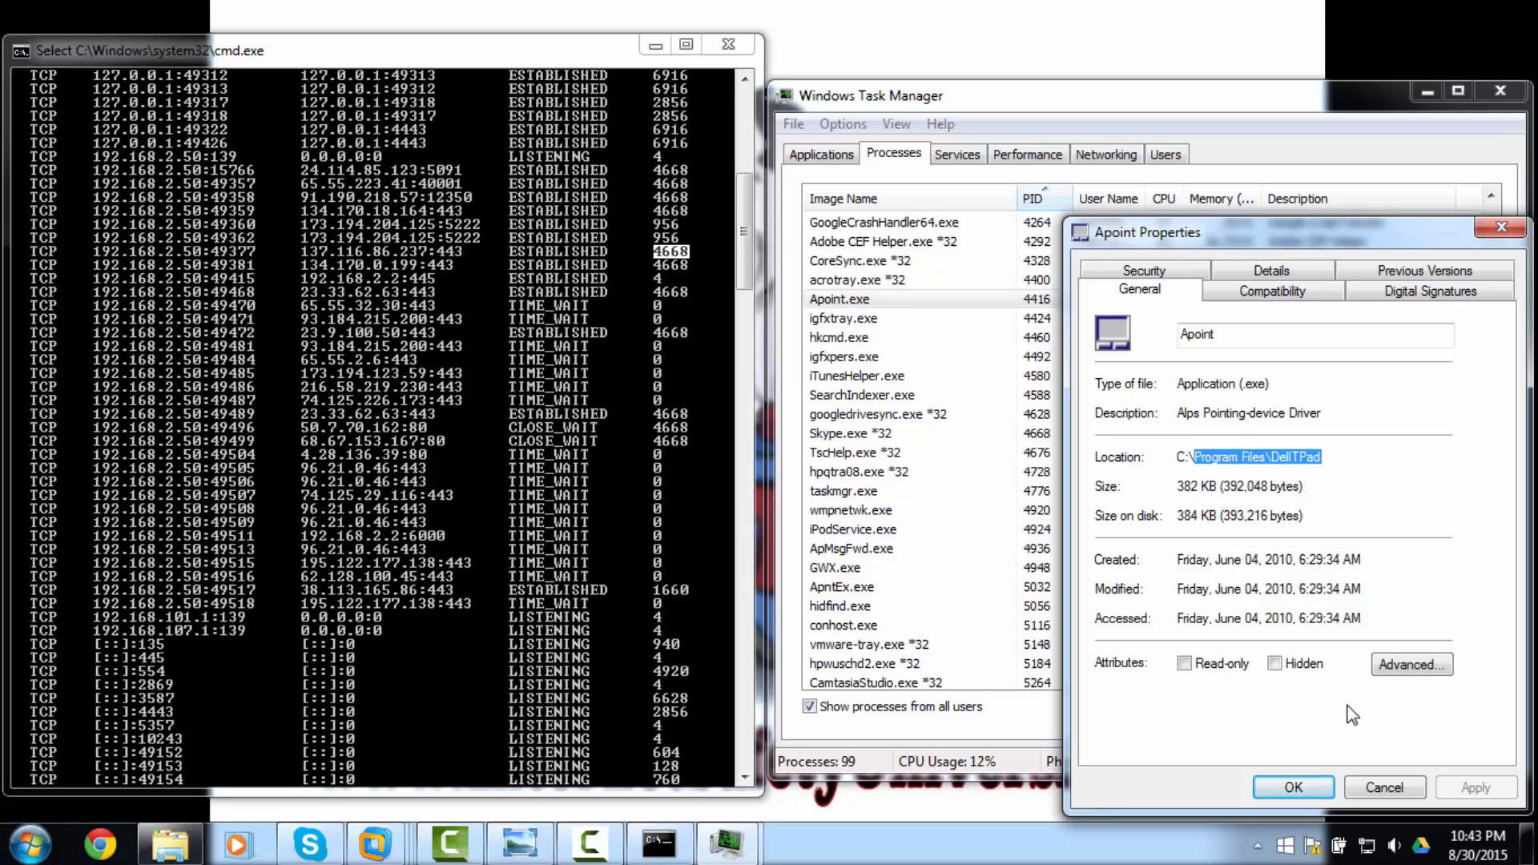
mouse_move(1384, 788)
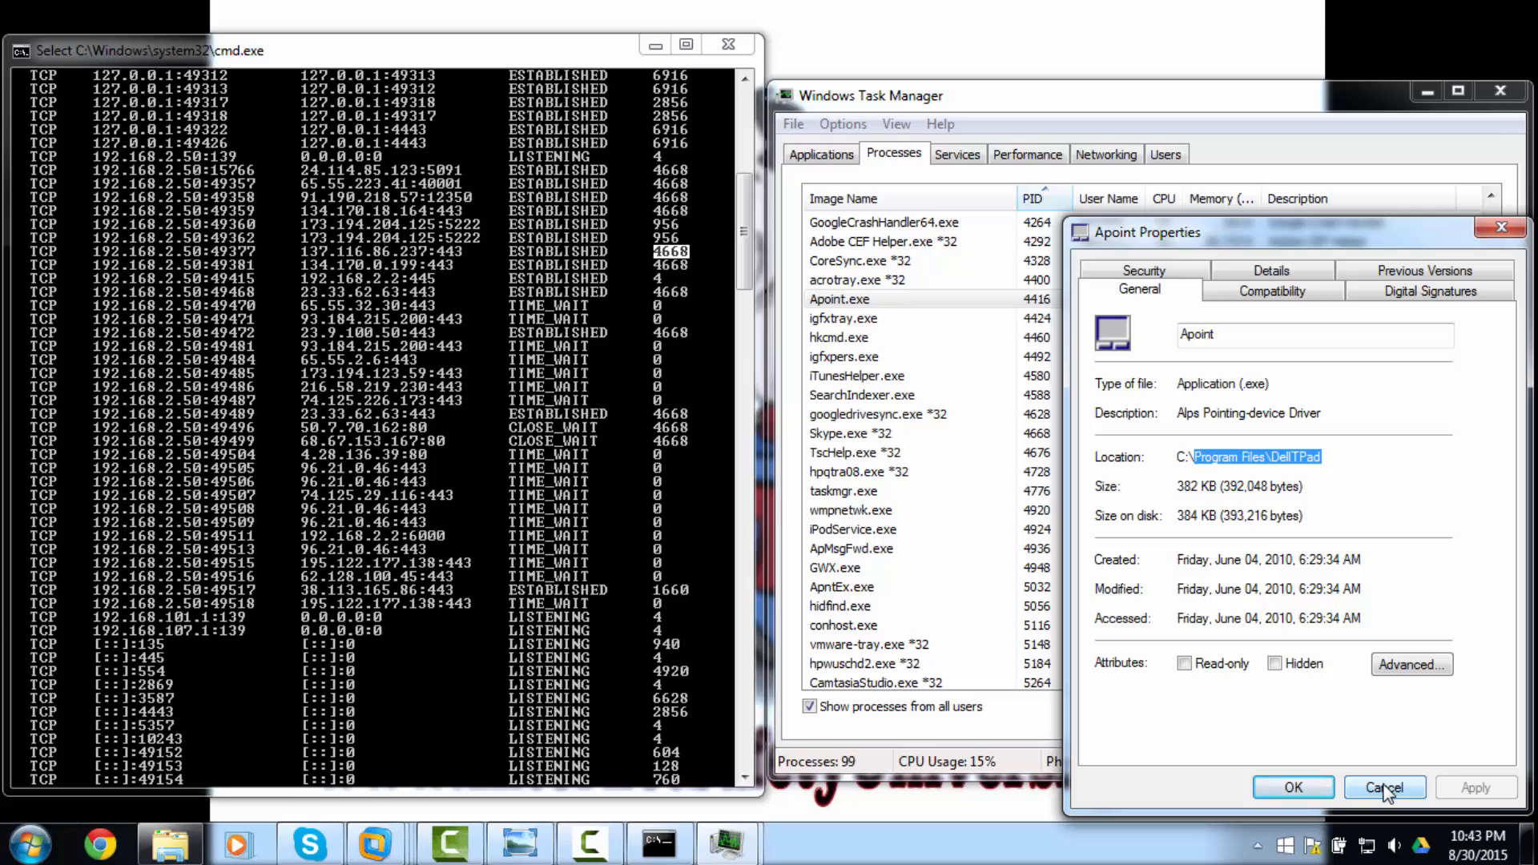